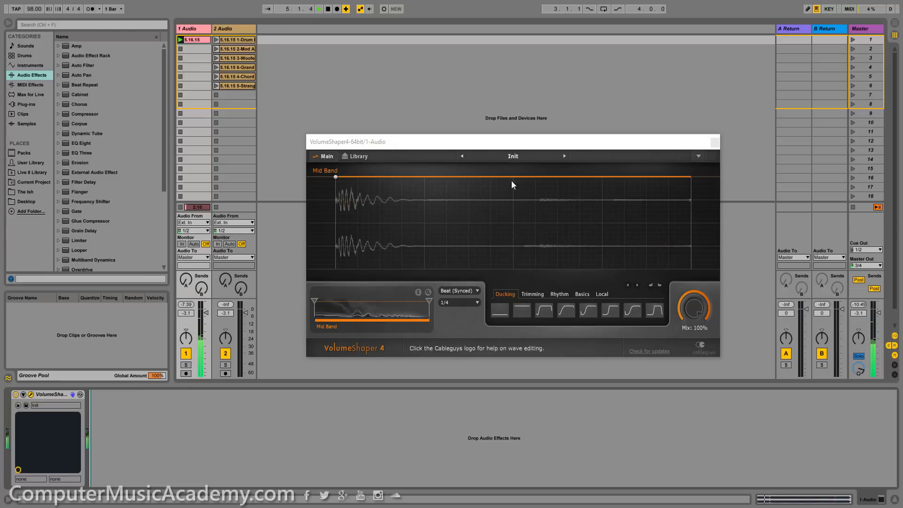
Step through VolumeShaper presets on 1-Audio until 'Extract the Snare' is loaded.
{"action": "left_click", "coordinate": [564, 155]}
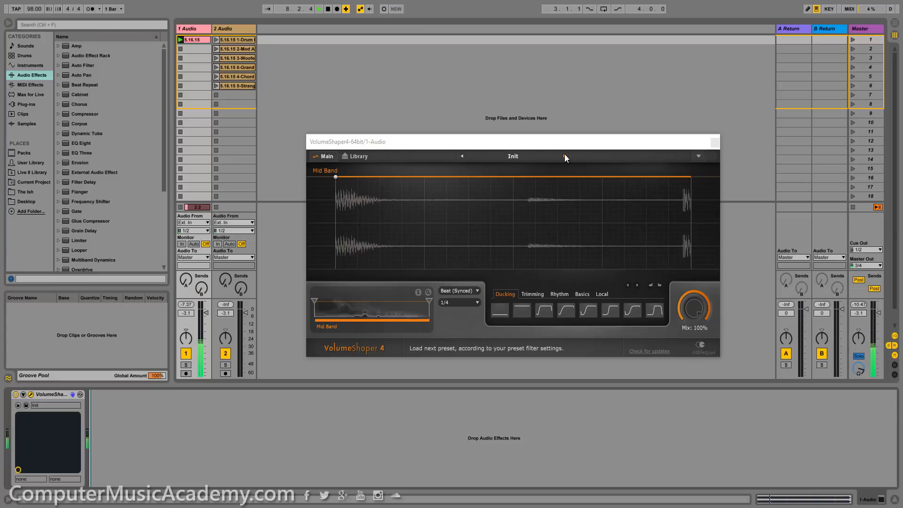
{"action": "left_click", "coordinate": [564, 156]}
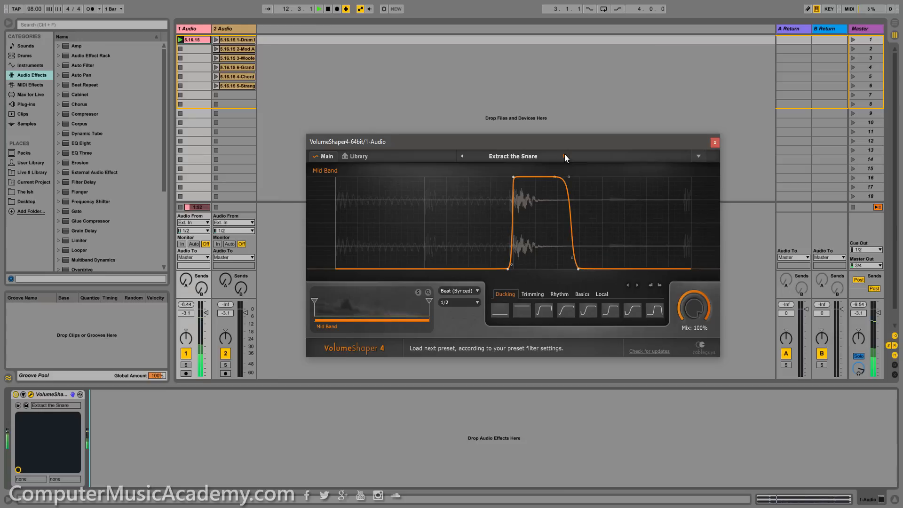
{"action": "left_click", "coordinate": [565, 157]}
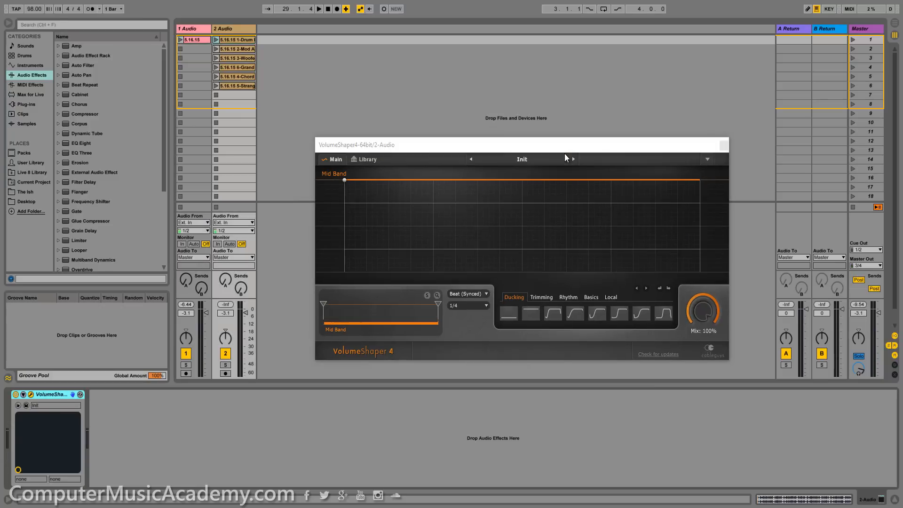
{"action": "mouse_move", "coordinate": [499, 157]}
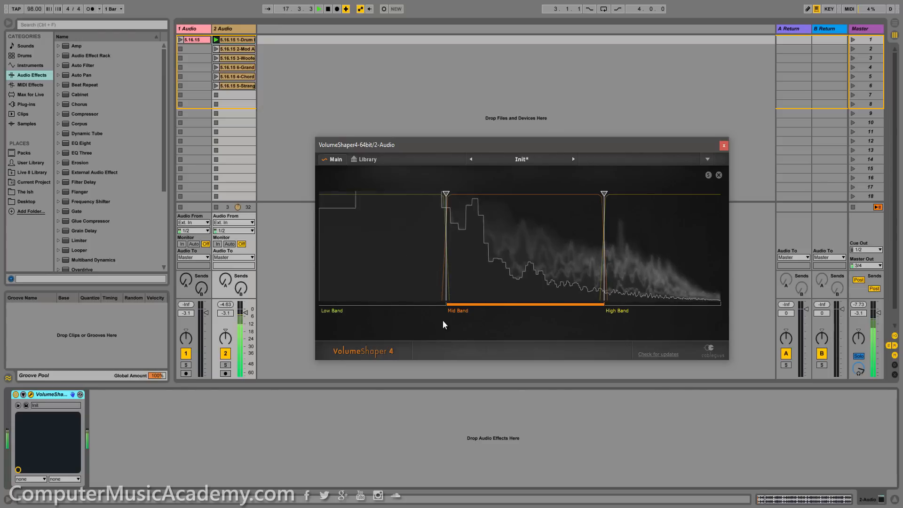
Set both the lower and upper band-split slopes to 12 dB.
{"action": "left_click", "coordinate": [444, 301]}
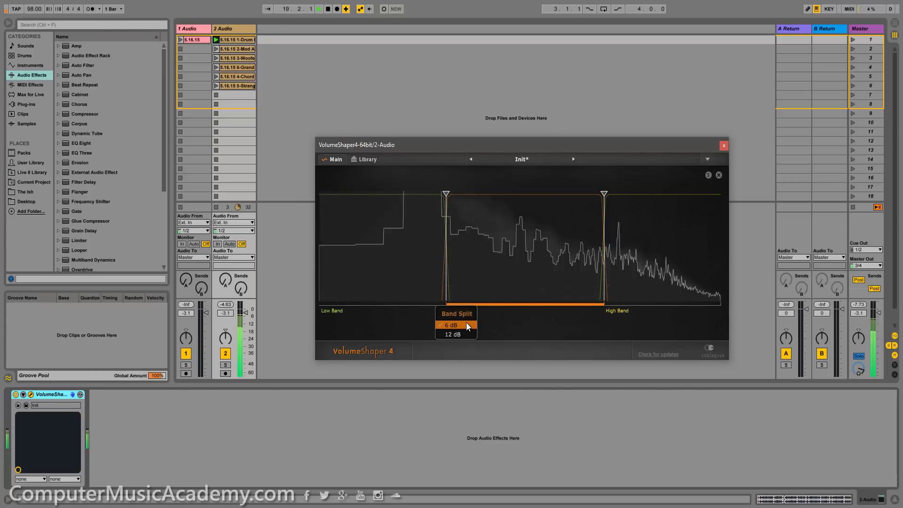
{"action": "left_click", "coordinate": [447, 325]}
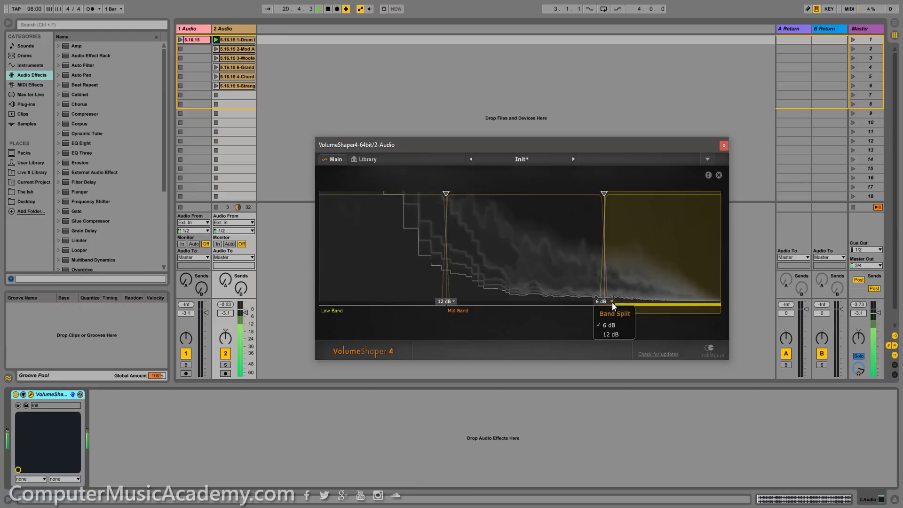
{"action": "left_click", "coordinate": [608, 325]}
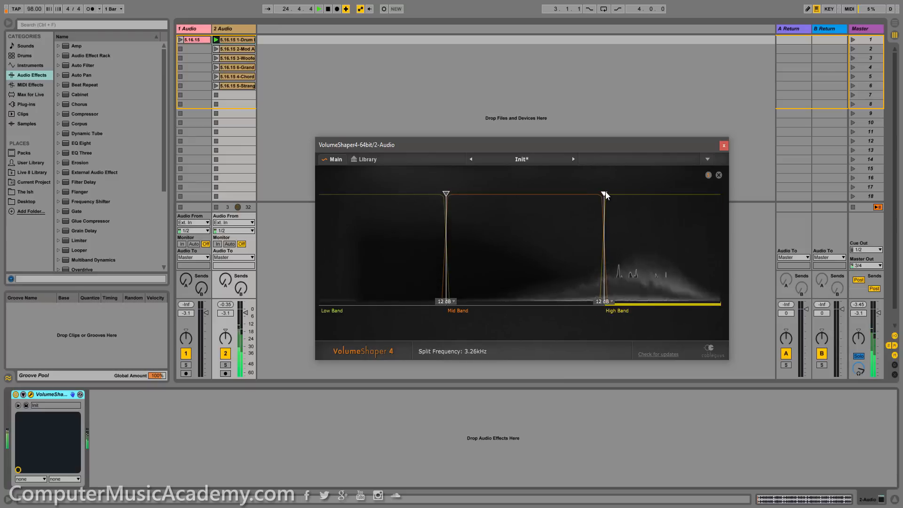
Place the upper split near 875 Hz and the lower near 242 Hz, then return to shape editing.
{"action": "left_click_drag", "start_coordinate": [603, 195], "coordinate": [511, 195]}
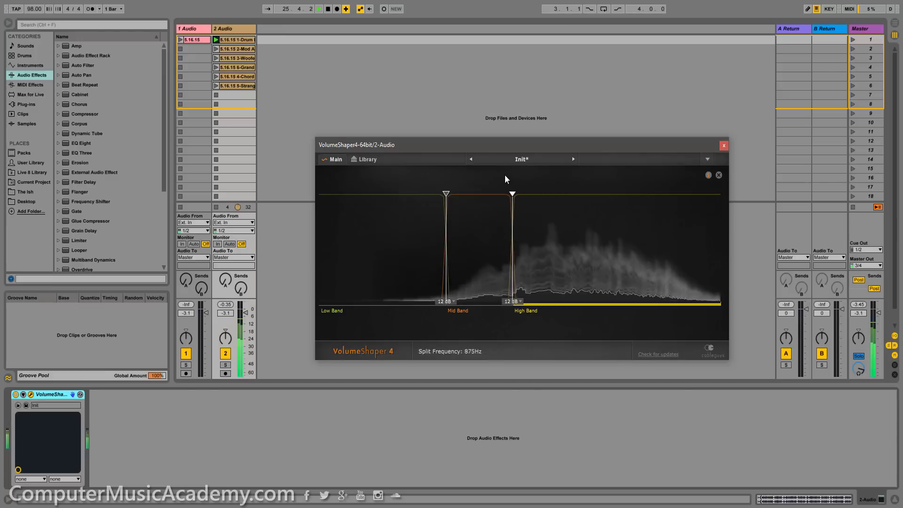
{"action": "left_click_drag", "start_coordinate": [511, 193], "coordinate": [553, 193]}
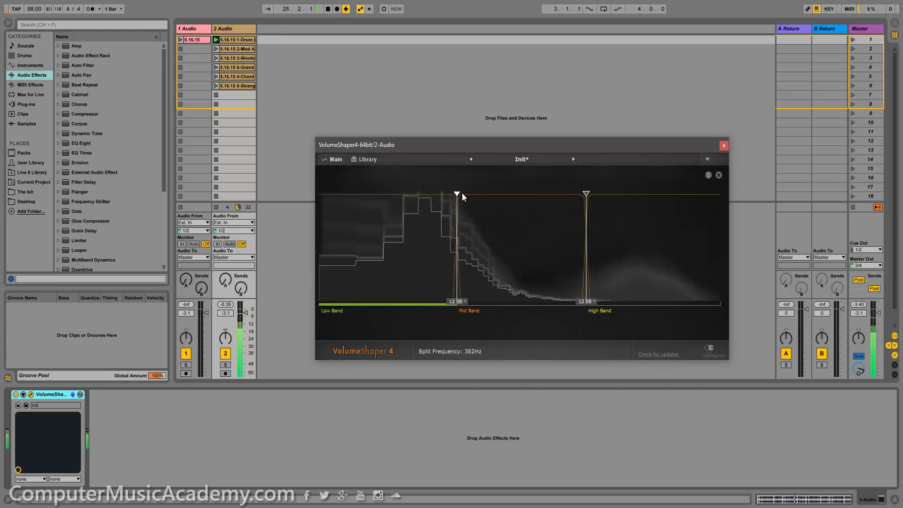
{"action": "left_click_drag", "start_coordinate": [458, 193], "coordinate": [542, 193]}
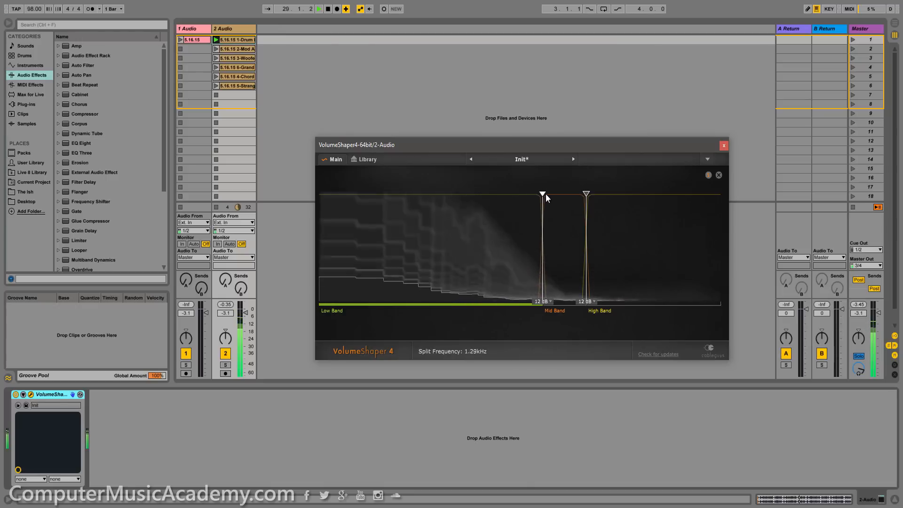
{"action": "left_click_drag", "start_coordinate": [542, 196], "coordinate": [425, 193]}
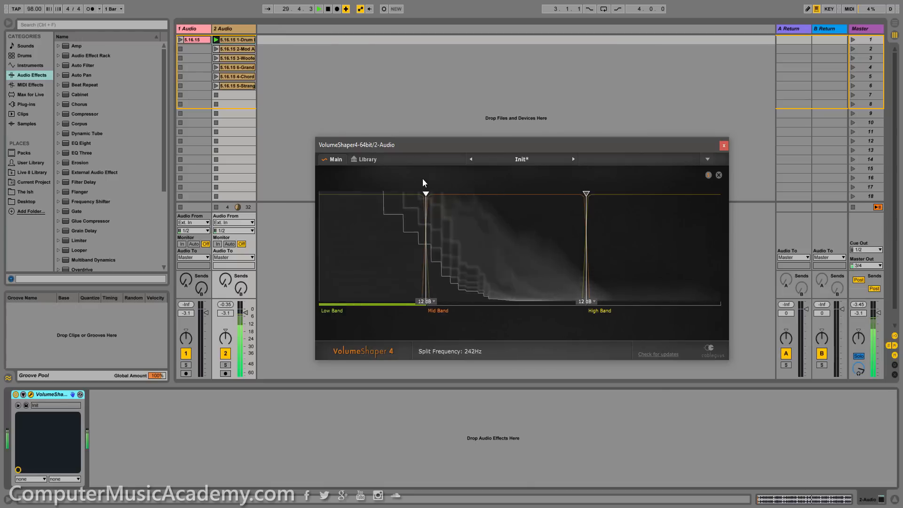
{"action": "left_click_drag", "start_coordinate": [425, 193], "coordinate": [467, 193]}
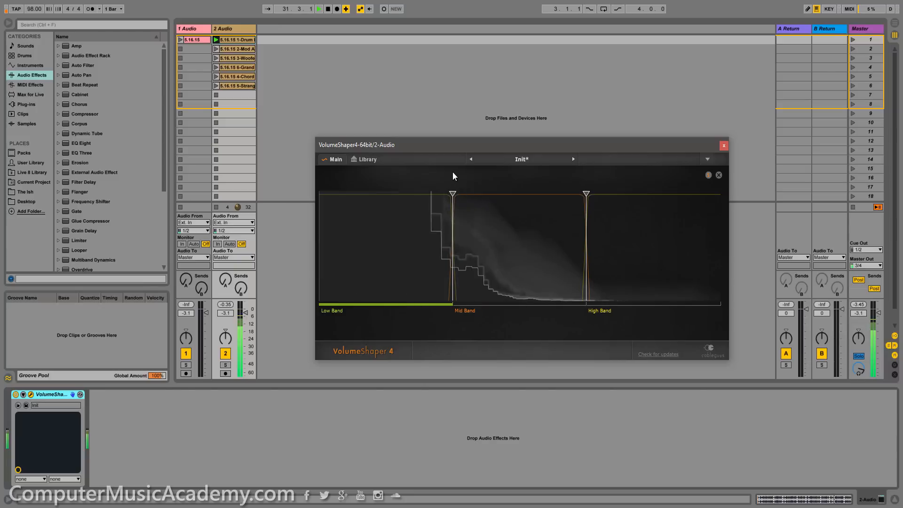
{"action": "left_click", "coordinate": [709, 175]}
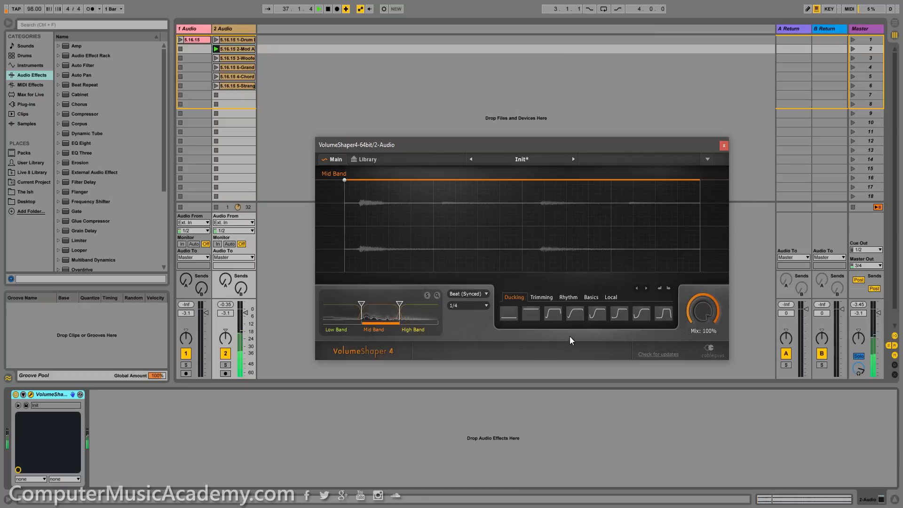
Audition ducking, trimming-fade and short-pulse shapes on the Mid Band.
{"action": "left_click", "coordinate": [573, 312]}
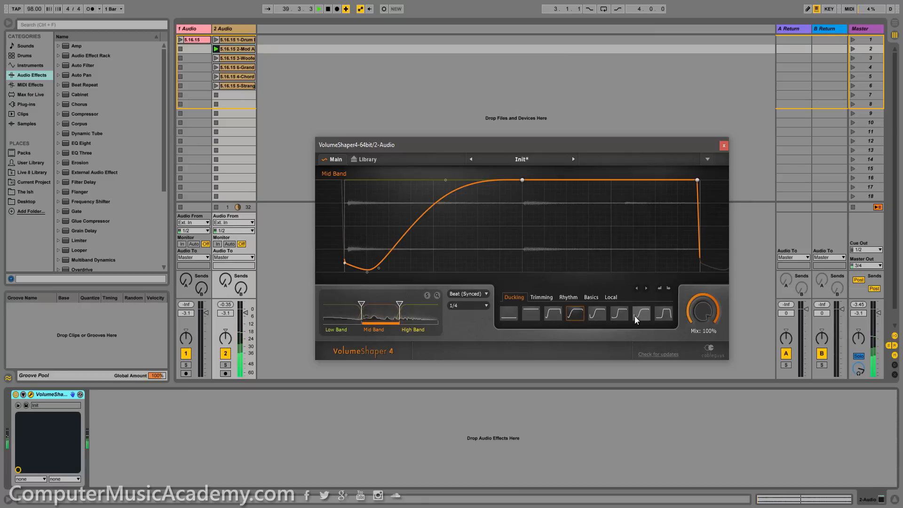
{"action": "left_click", "coordinate": [640, 312]}
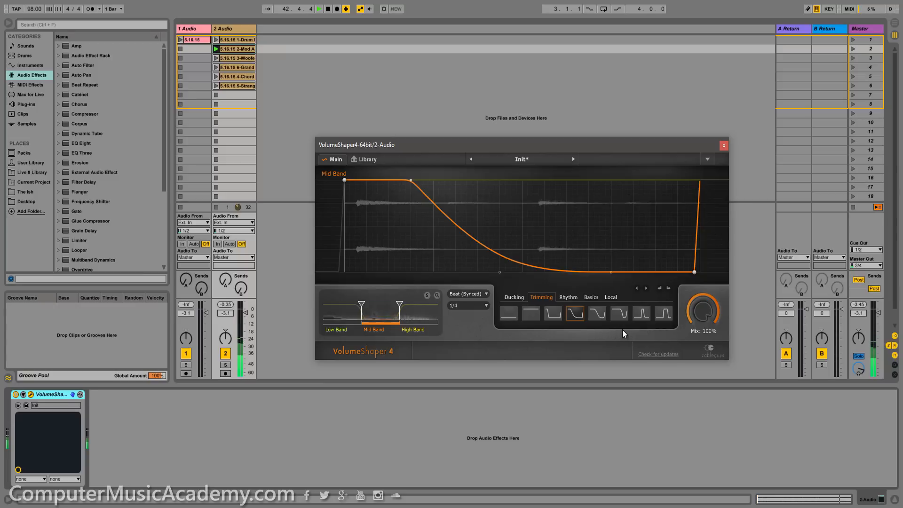
{"action": "left_click", "coordinate": [641, 312]}
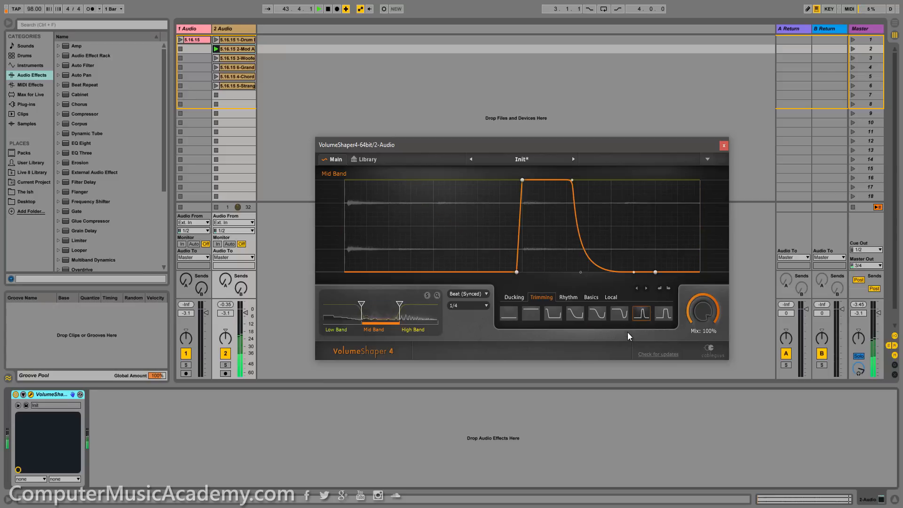
{"action": "mouse_move", "coordinate": [658, 327]}
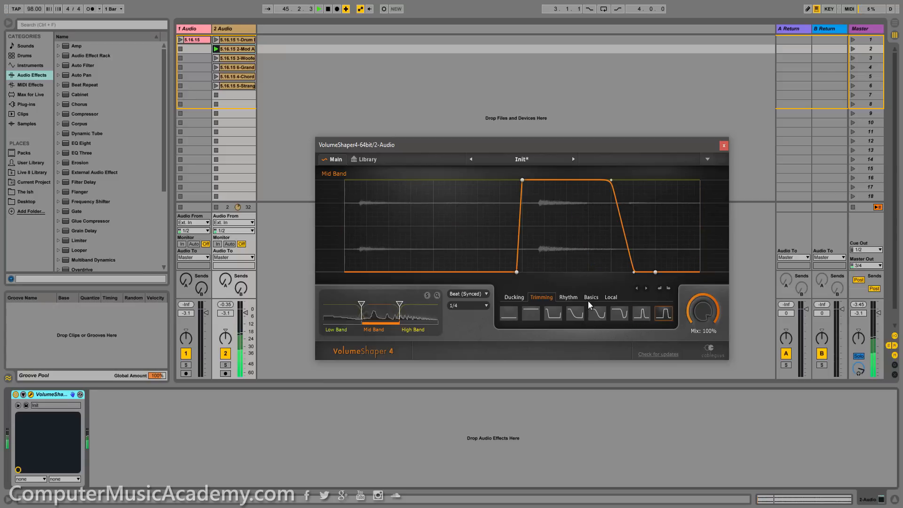
Audition basic shapes (sine, ADSR) and leave the Mid Band as a triangle curve.
{"action": "left_click", "coordinate": [590, 296]}
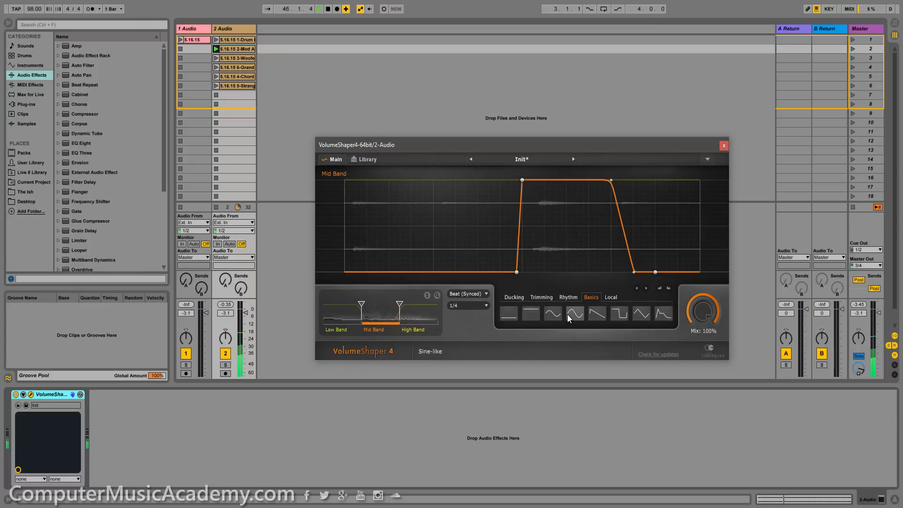
{"action": "left_click", "coordinate": [573, 313]}
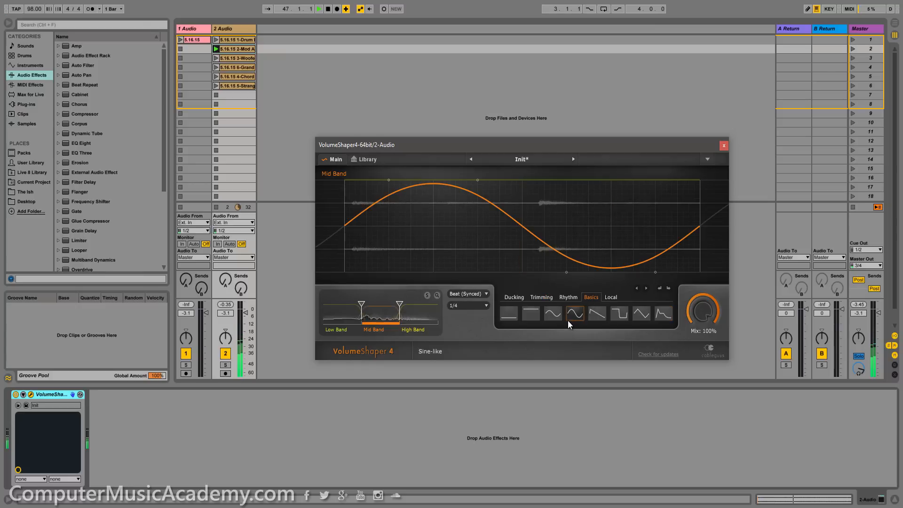
{"action": "left_click", "coordinate": [662, 313]}
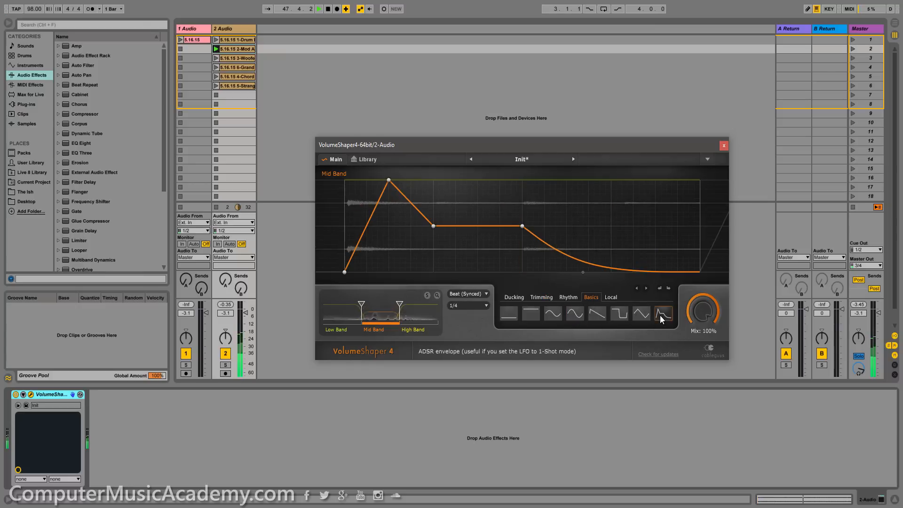
{"action": "left_click", "coordinate": [640, 313]}
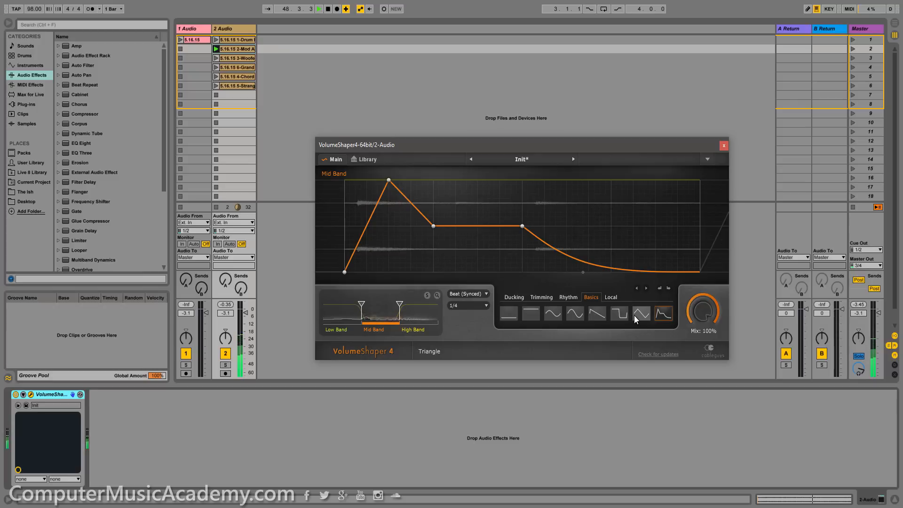
{"action": "left_click", "coordinate": [641, 312]}
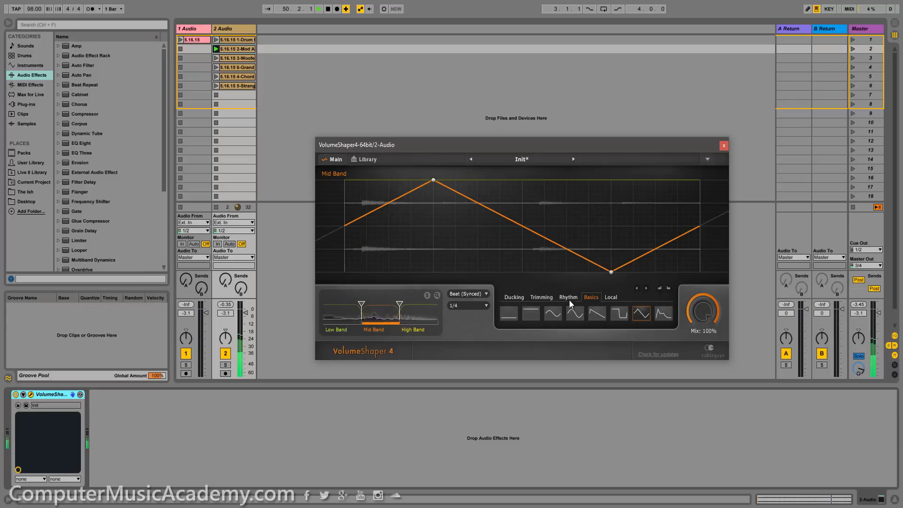
Apply the retriggered-decay rhythm shape to the Mid Band from the Rhythm tab.
{"action": "left_click", "coordinate": [568, 297]}
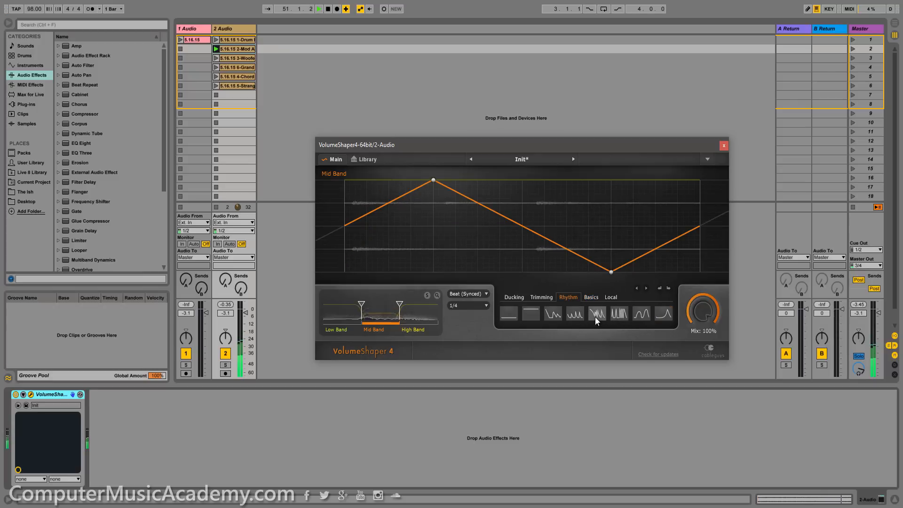
{"action": "left_click", "coordinate": [596, 313]}
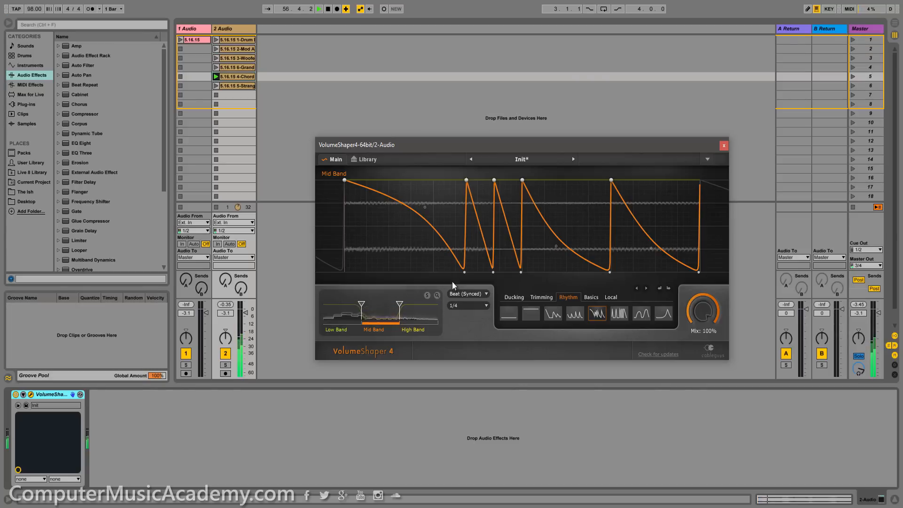
{"action": "mouse_move", "coordinate": [468, 293]}
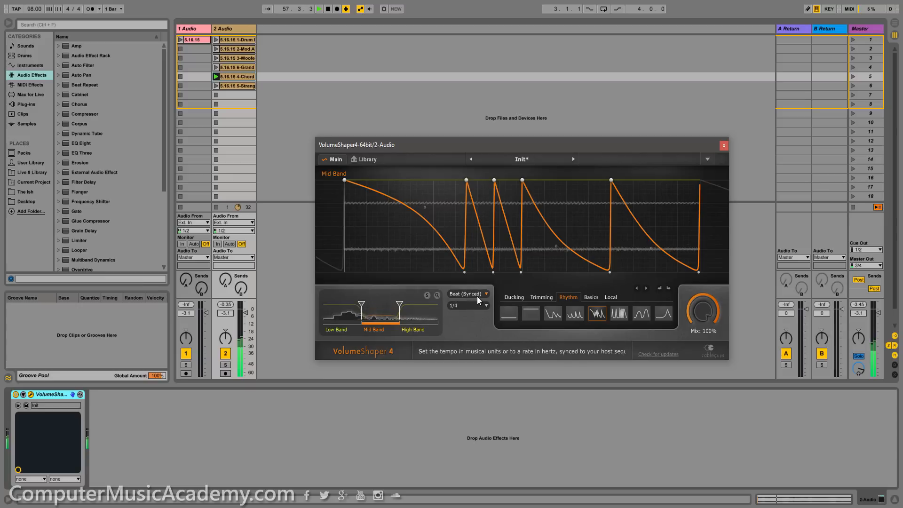
{"action": "left_click", "coordinate": [466, 293]}
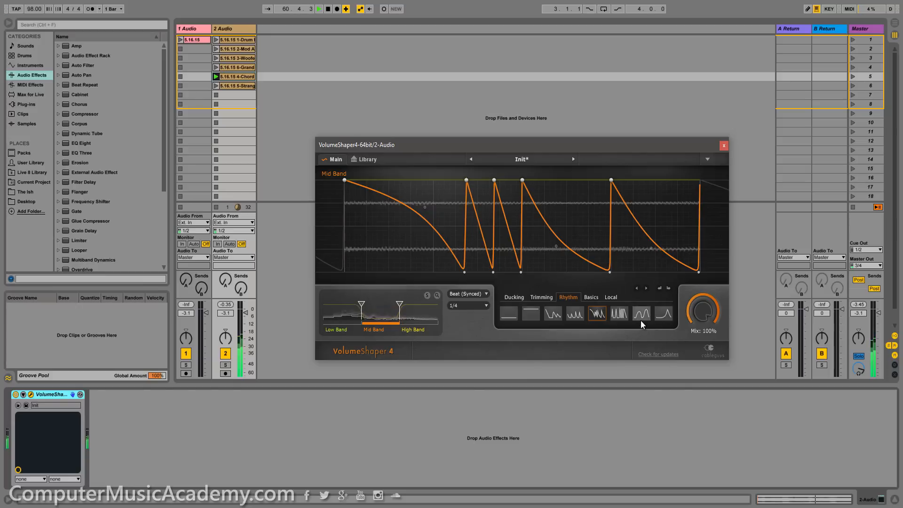
Give the Mid Band a double-hump rhythm shape and choose a beat loop length.
{"action": "left_click", "coordinate": [641, 313]}
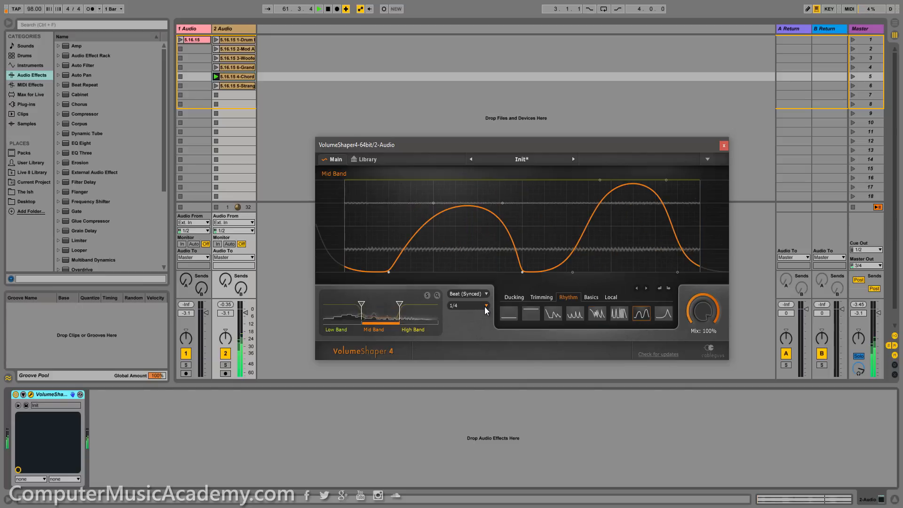
{"action": "left_click", "coordinate": [467, 305]}
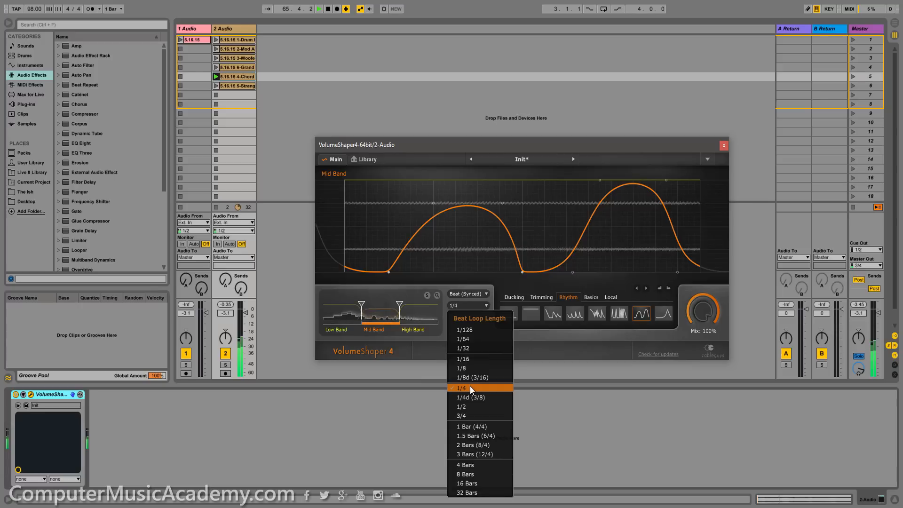
{"action": "left_click", "coordinate": [471, 397]}
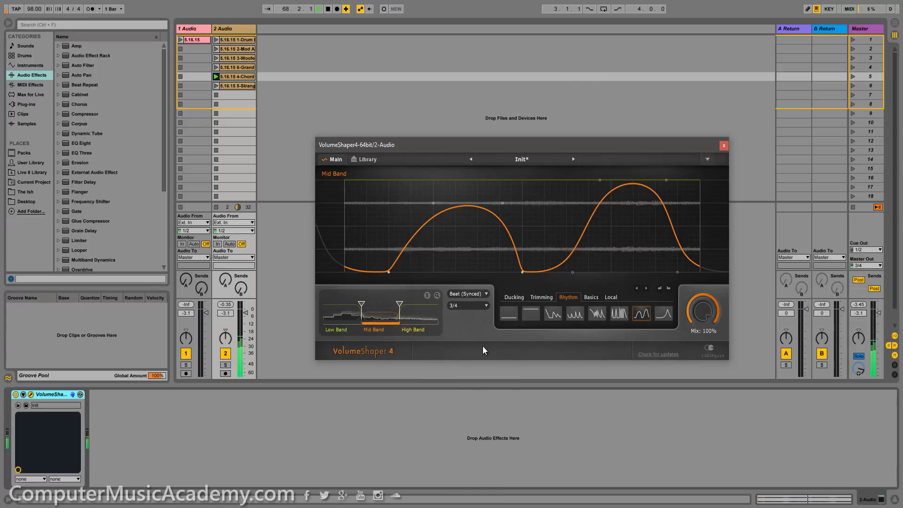
Shorten the Mid Band loop through 1/4d (3/8) and 1/8 down to 1/16.
{"action": "left_click", "coordinate": [468, 305]}
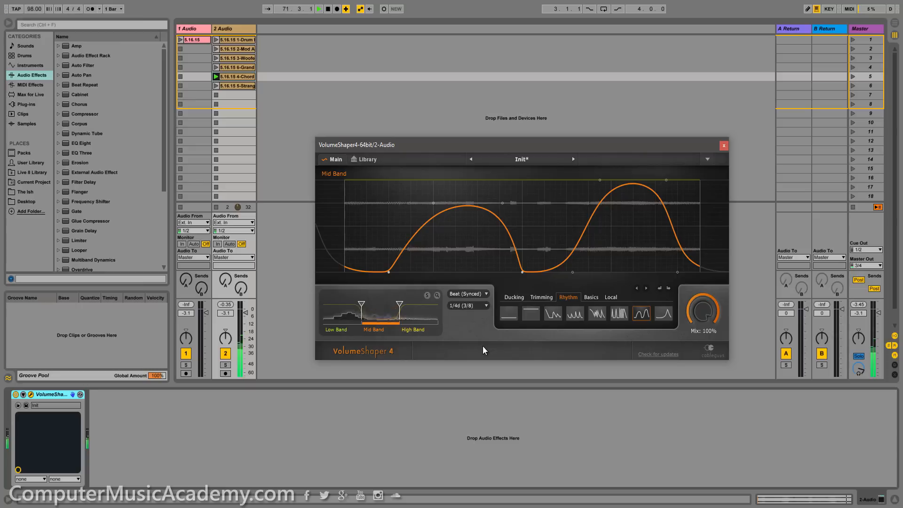
{"action": "left_click", "coordinate": [467, 305]}
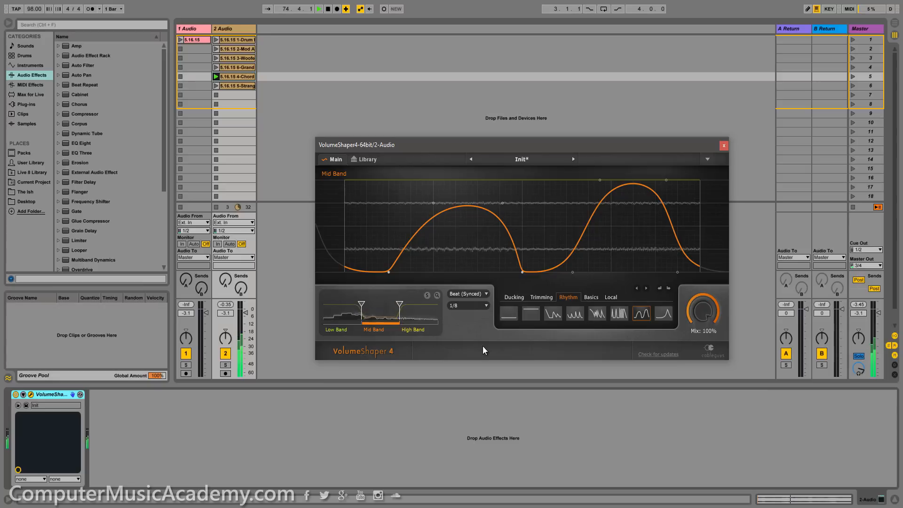
{"action": "left_click", "coordinate": [466, 305]}
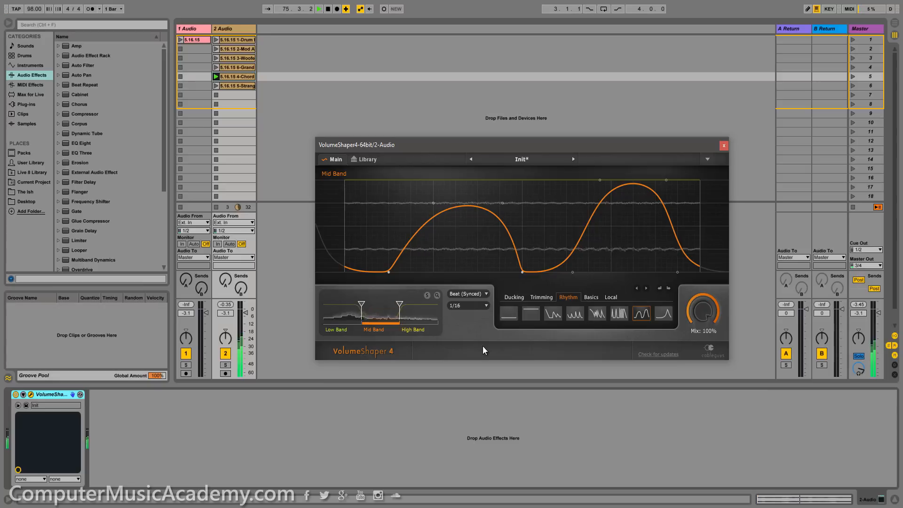
{"action": "left_click", "coordinate": [467, 304]}
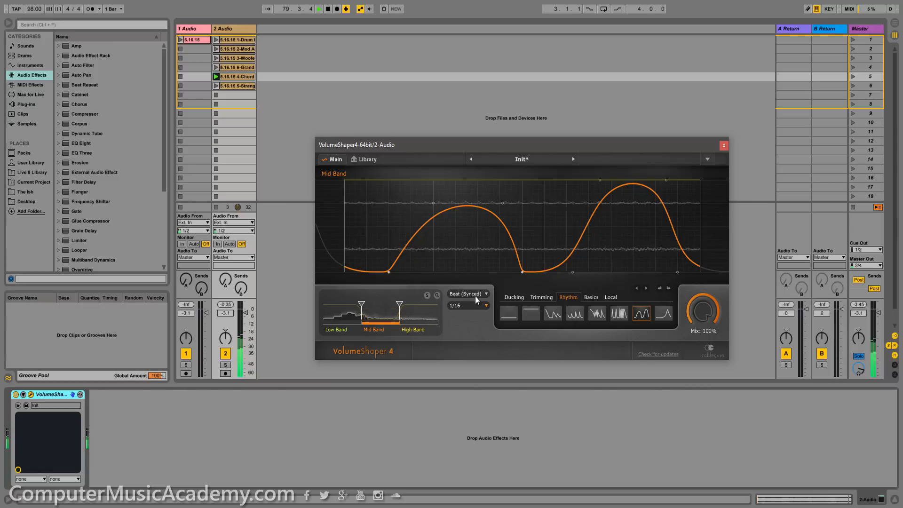
Switch the Mid Band to Hertz (Synced), adjust its speed, then return to Beat (Synced).
{"action": "left_click", "coordinate": [466, 293]}
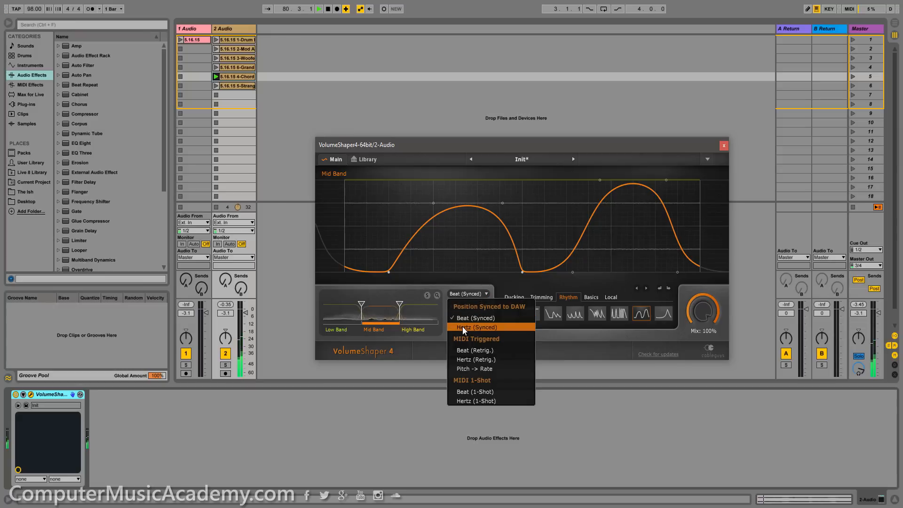
{"action": "left_click", "coordinate": [474, 327]}
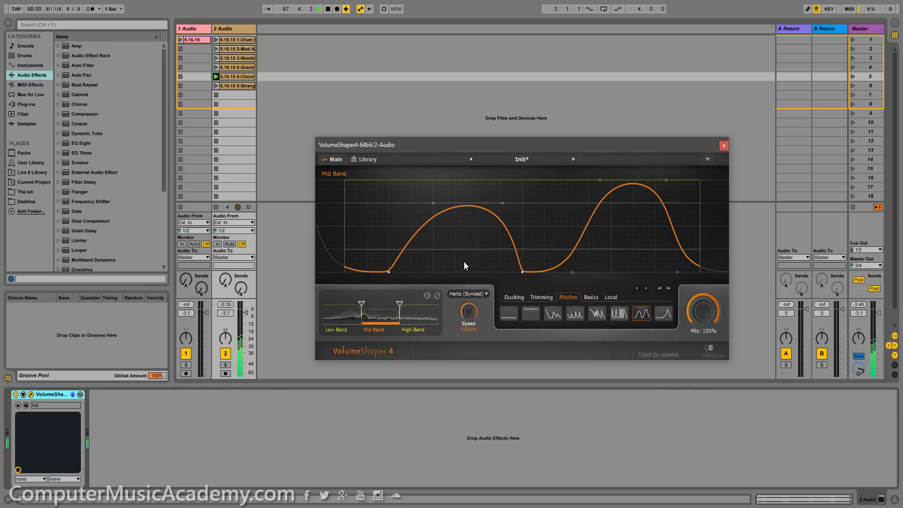
{"action": "left_click_drag", "start_coordinate": [467, 314], "coordinate": [470, 320]}
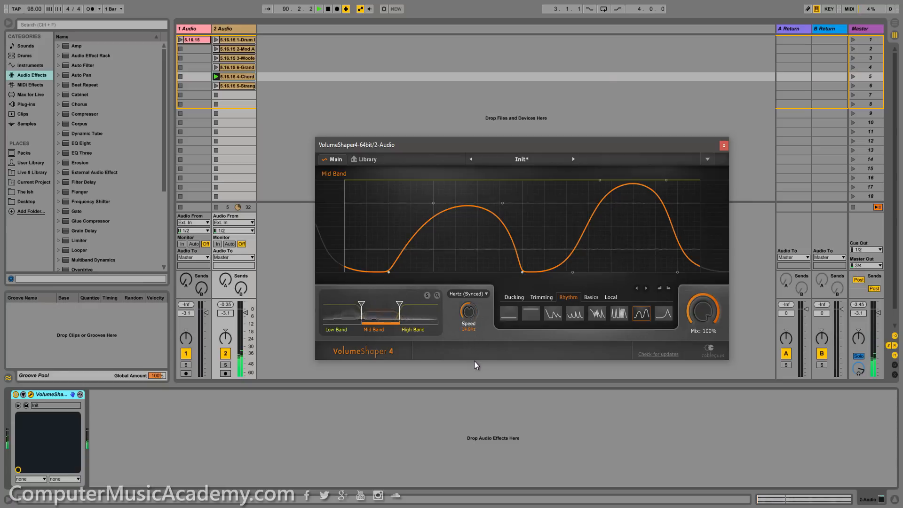
{"action": "left_click", "coordinate": [468, 293]}
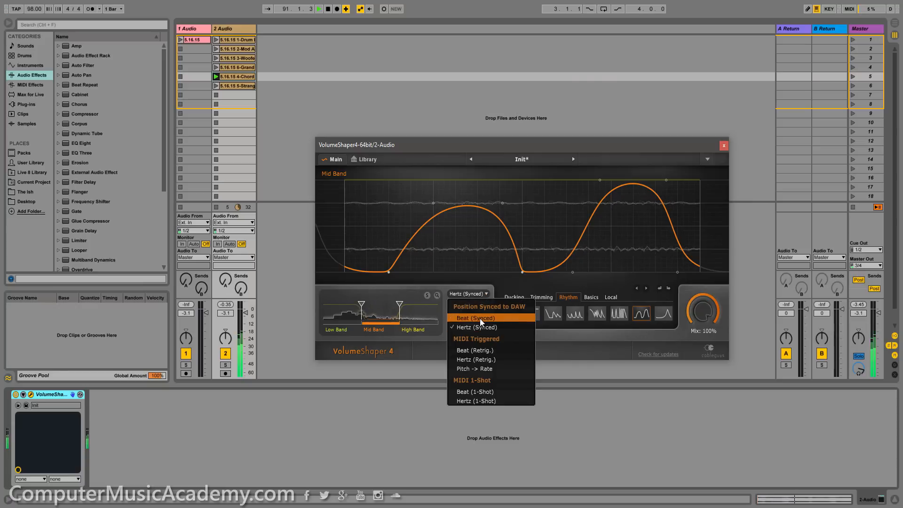
{"action": "left_click", "coordinate": [474, 318]}
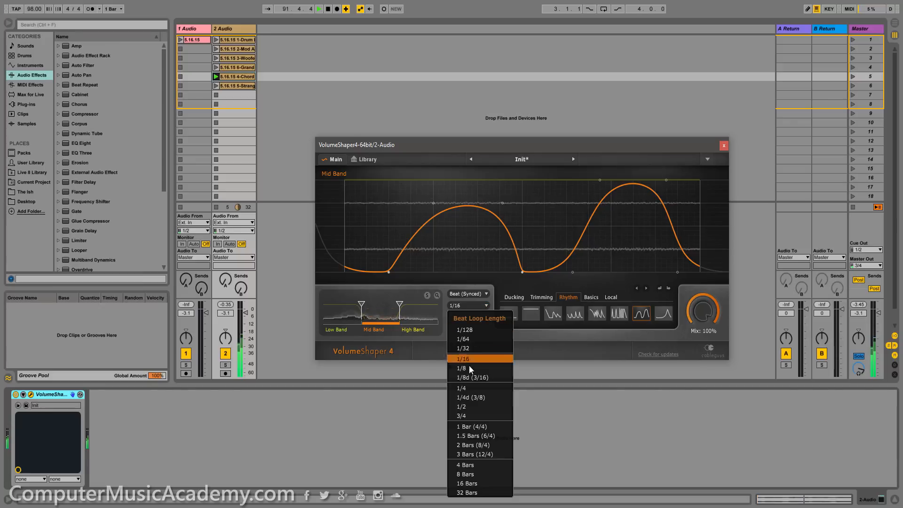
Set the Mid Band loop to 1/4 and drag its curve points into sharper peaks.
{"action": "left_click", "coordinate": [460, 387]}
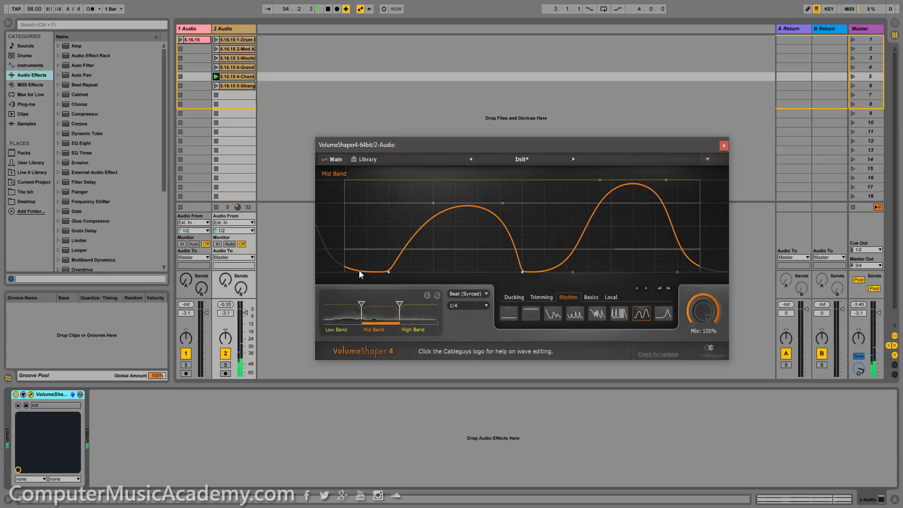
{"action": "left_click_drag", "start_coordinate": [368, 274], "coordinate": [368, 183]}
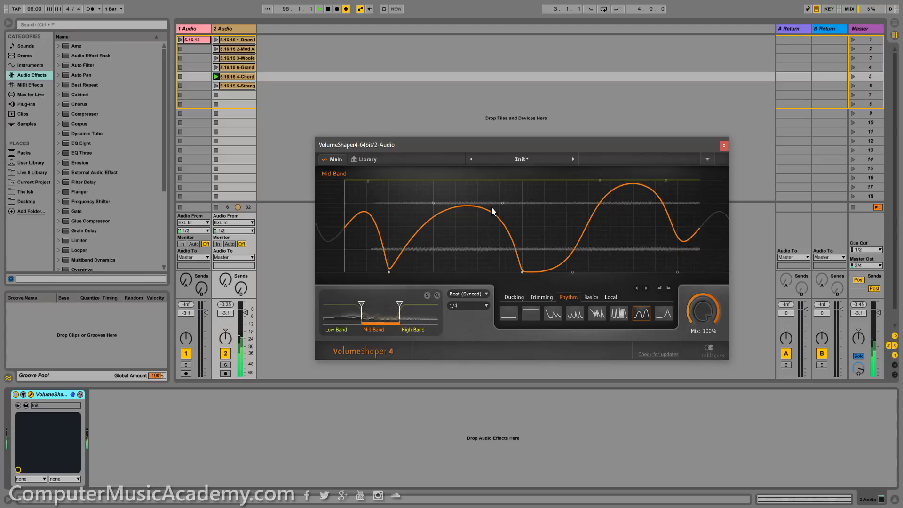
{"action": "left_click_drag", "start_coordinate": [492, 211], "coordinate": [481, 202]}
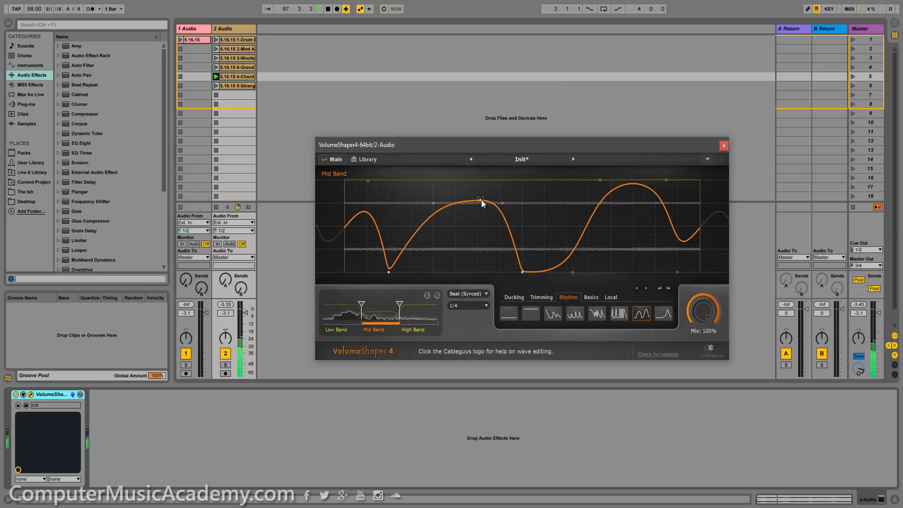
{"action": "left_click_drag", "start_coordinate": [481, 201], "coordinate": [481, 181]}
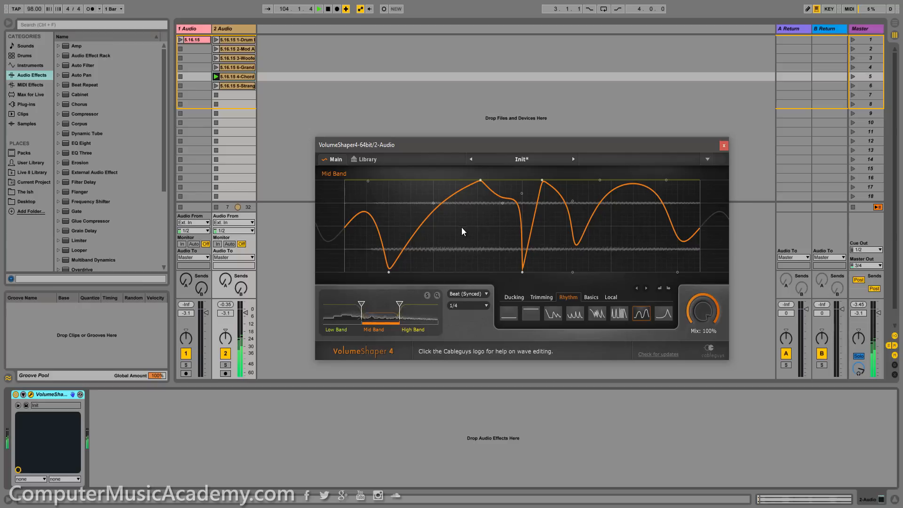
Mirror the Mid Band waveform on the x-axis and randomize its points several times.
{"action": "right_click", "coordinate": [460, 230]}
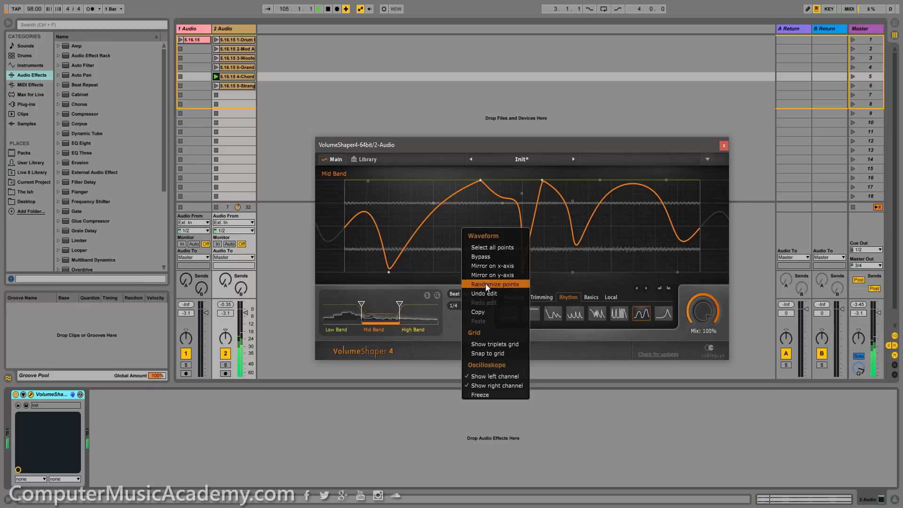
{"action": "mouse_move", "coordinate": [492, 265]}
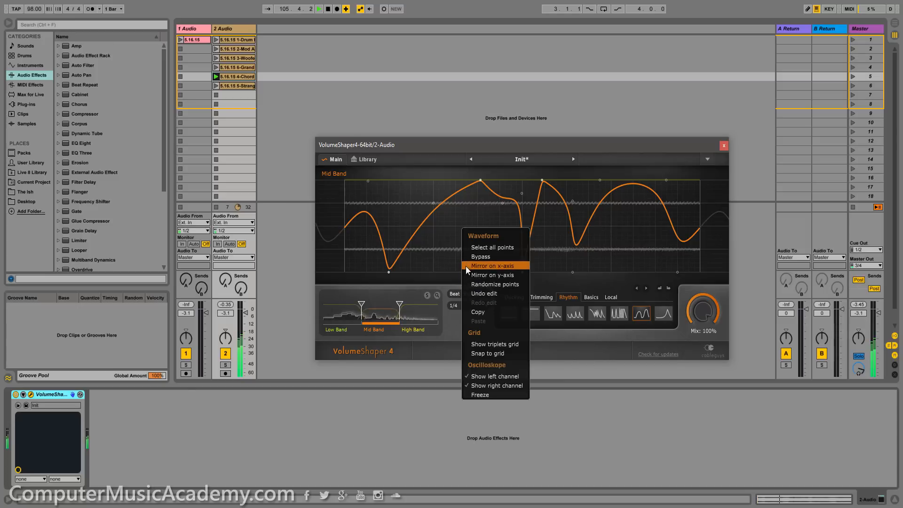
{"action": "left_click", "coordinate": [490, 265]}
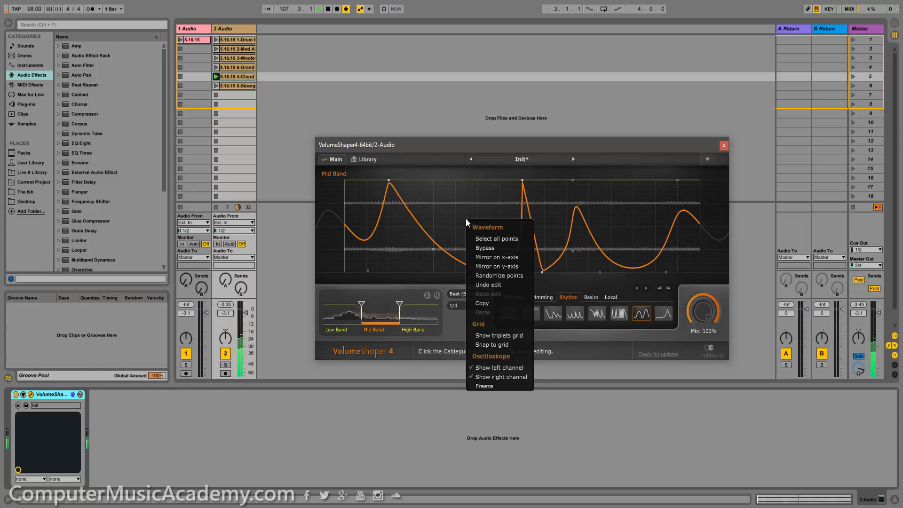
{"action": "left_click", "coordinate": [498, 276]}
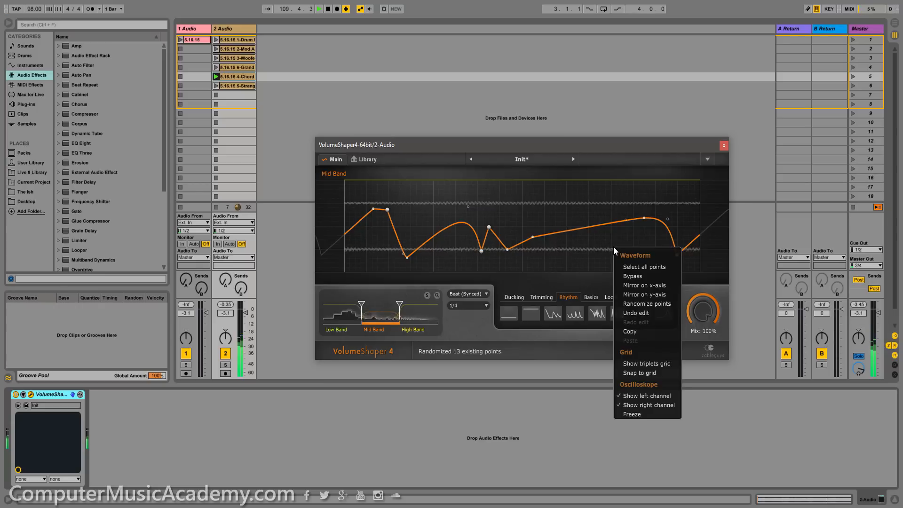
{"action": "left_click", "coordinate": [646, 304]}
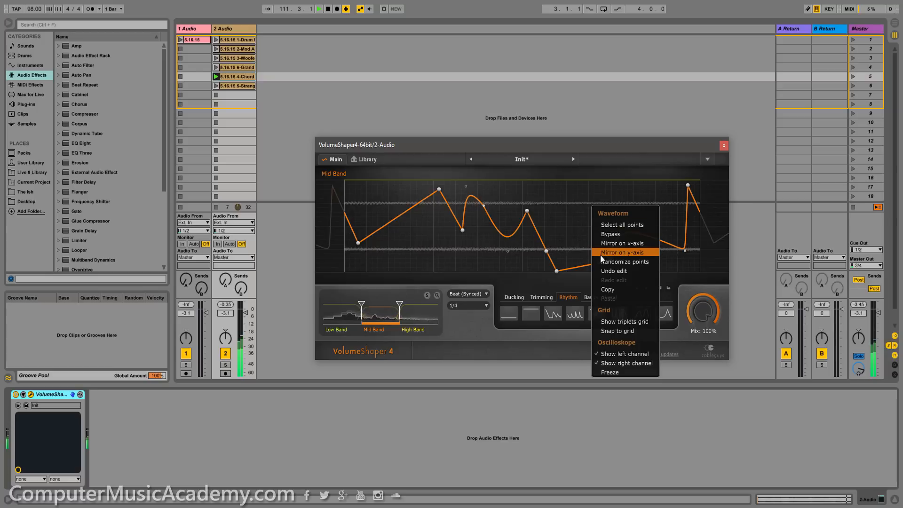
{"action": "left_click", "coordinate": [624, 261]}
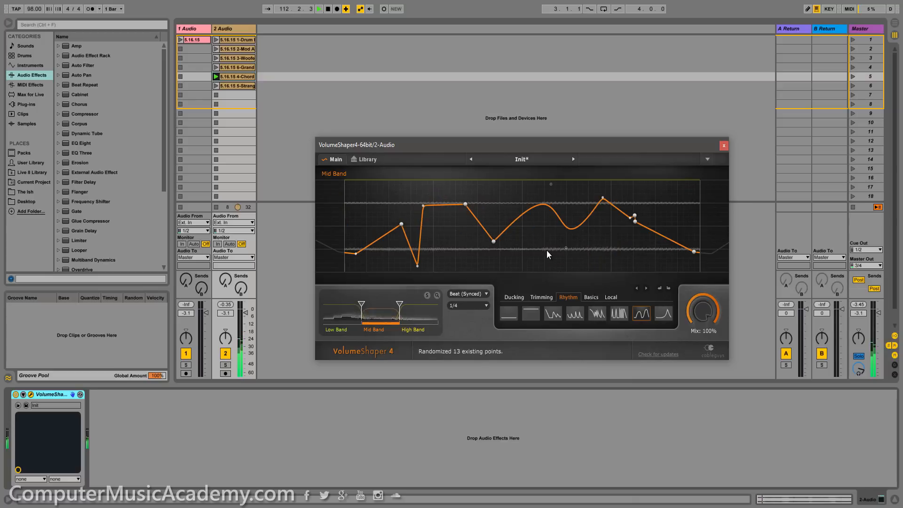
{"action": "right_click", "coordinate": [547, 254]}
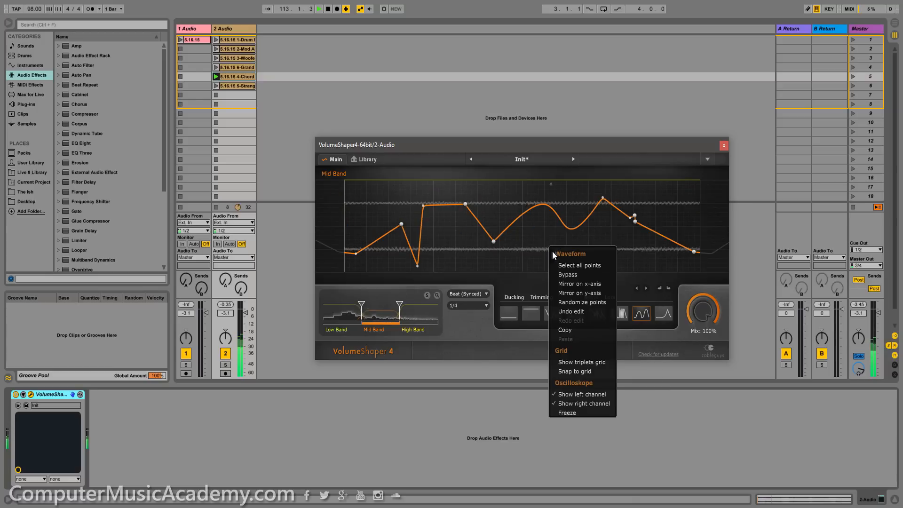
Select all curve points, squeeze and move the group around, ending on a flat line.
{"action": "left_click", "coordinate": [579, 265]}
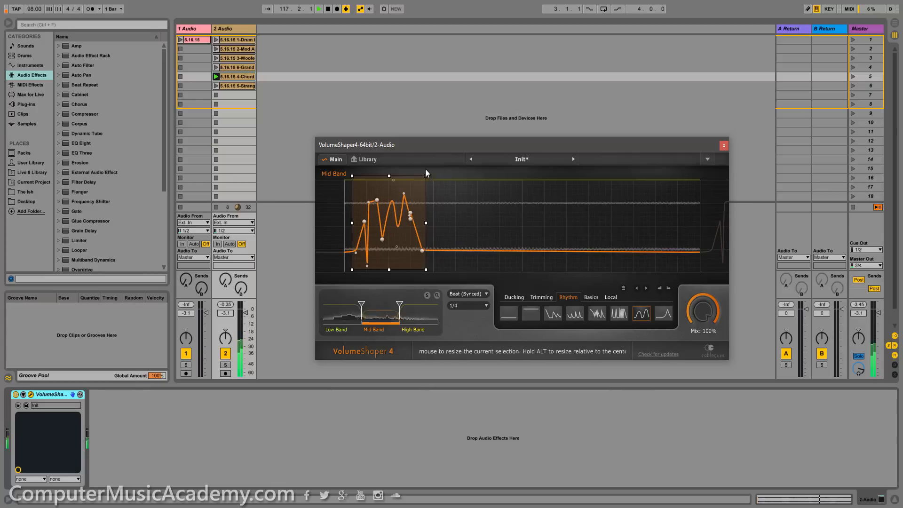
{"action": "left_click_drag", "start_coordinate": [388, 222], "coordinate": [466, 222]}
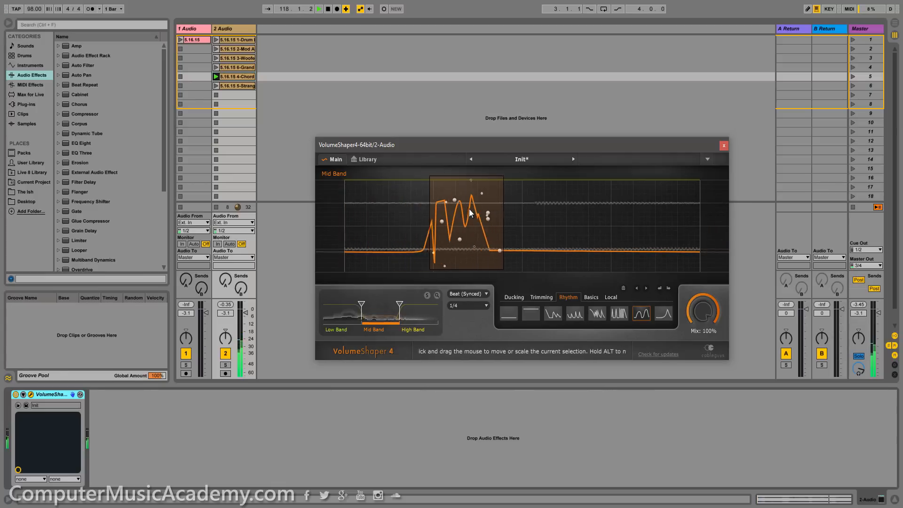
{"action": "left_click_drag", "start_coordinate": [466, 225], "coordinate": [662, 225]}
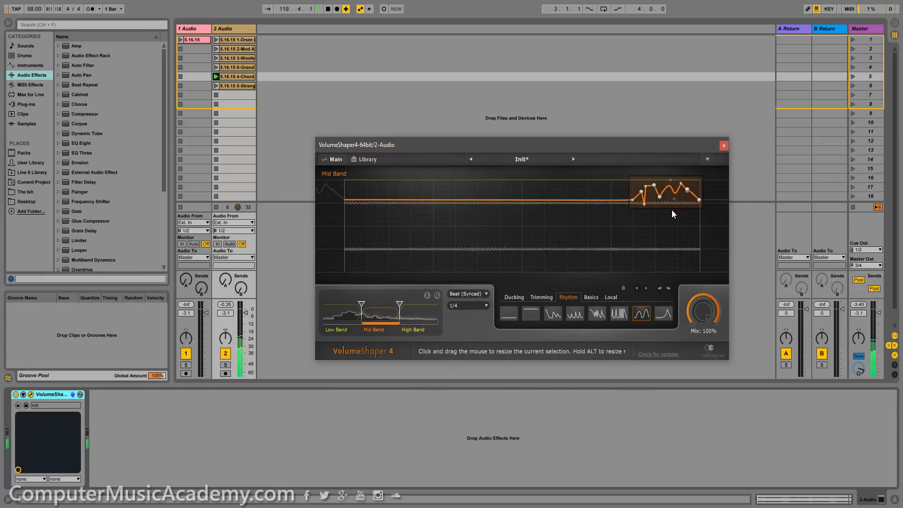
{"action": "left_click_drag", "start_coordinate": [662, 187], "coordinate": [673, 224]}
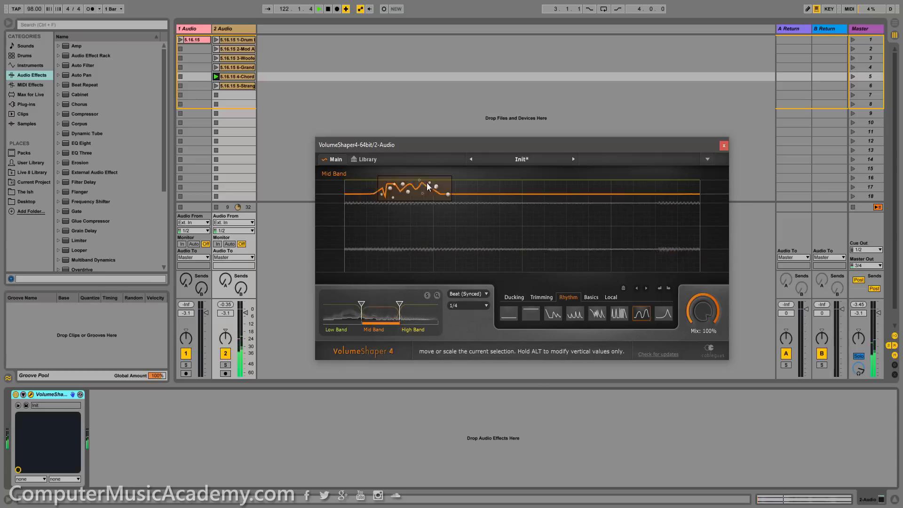
{"action": "left_click_drag", "start_coordinate": [415, 187], "coordinate": [662, 259]}
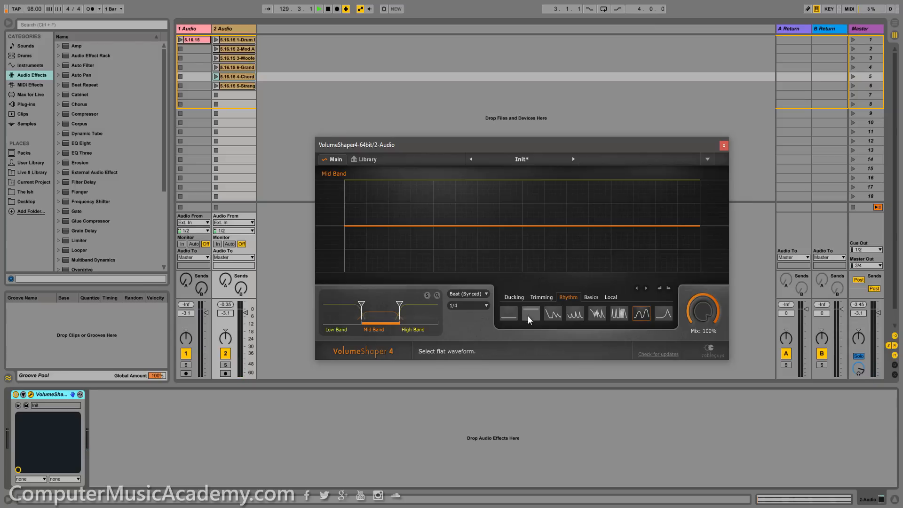
Flatten the mid band to a full-level line, then select the High and Low bands on track 2's VolumeShaper.
{"action": "left_click", "coordinate": [530, 312]}
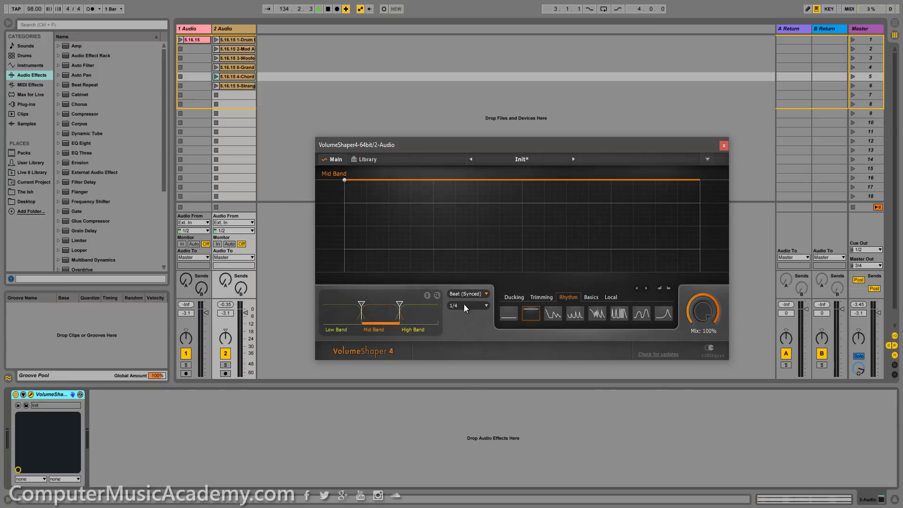
{"action": "mouse_move", "coordinate": [472, 333]}
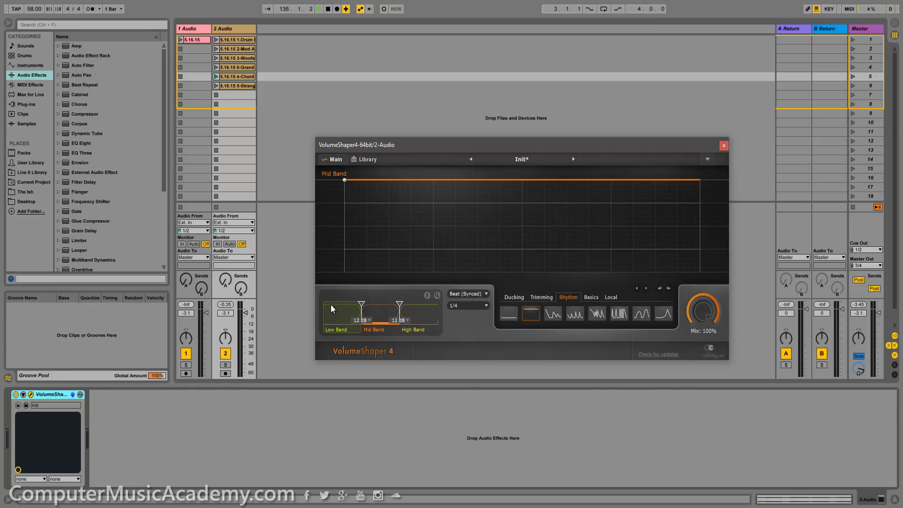
{"action": "left_click", "coordinate": [412, 317]}
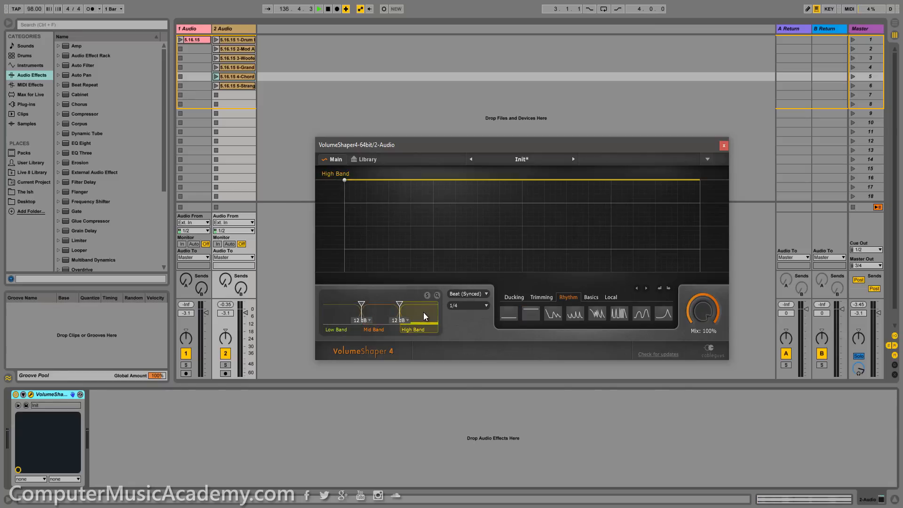
{"action": "left_click", "coordinate": [373, 320]}
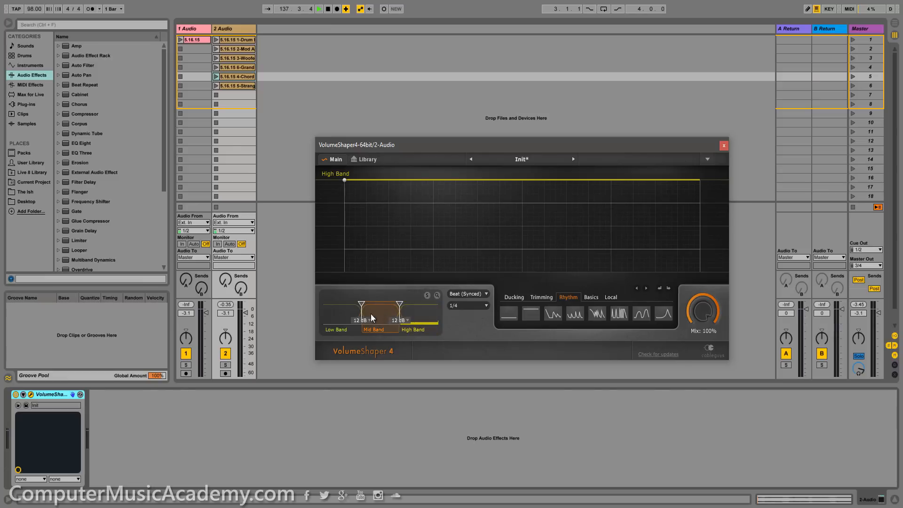
{"action": "left_click", "coordinate": [341, 316]}
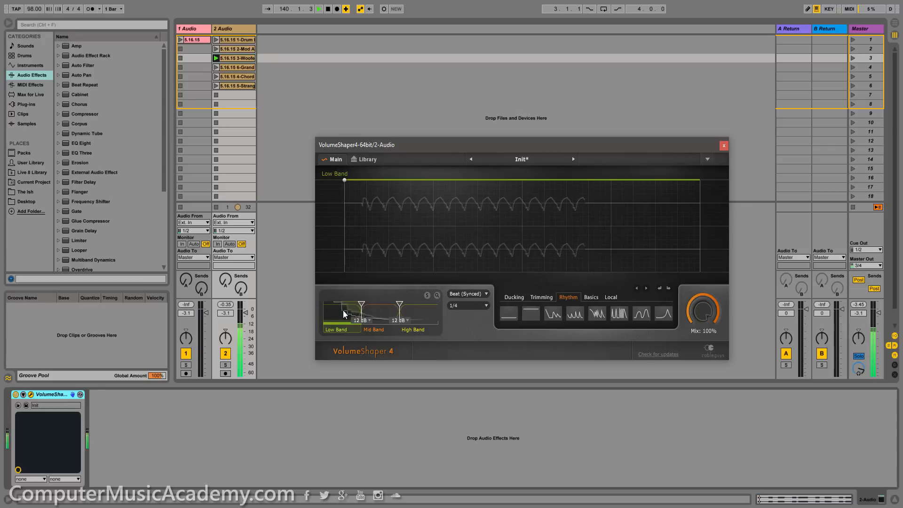
Load the Bass Sidechain preset, discarding changes, and lower the low/mid split to about 320 Hz.
{"action": "left_click", "coordinate": [572, 159]}
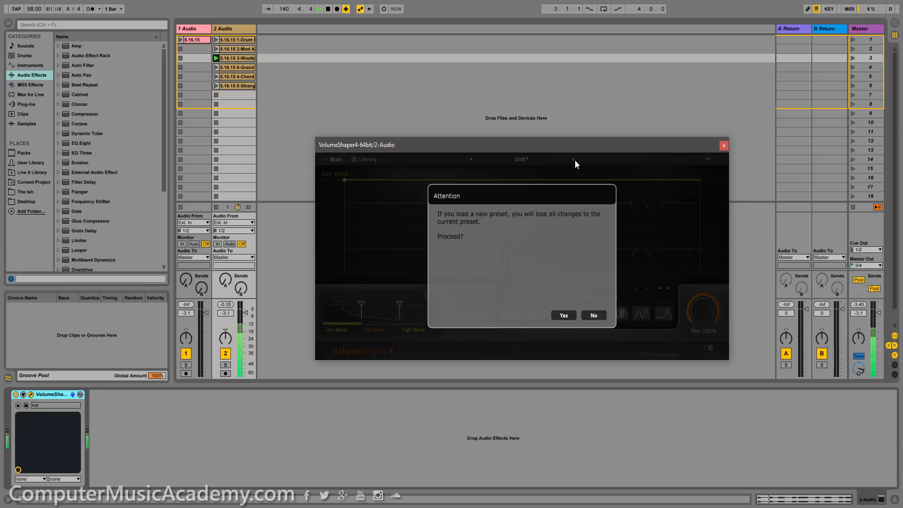
{"action": "left_click", "coordinate": [563, 315]}
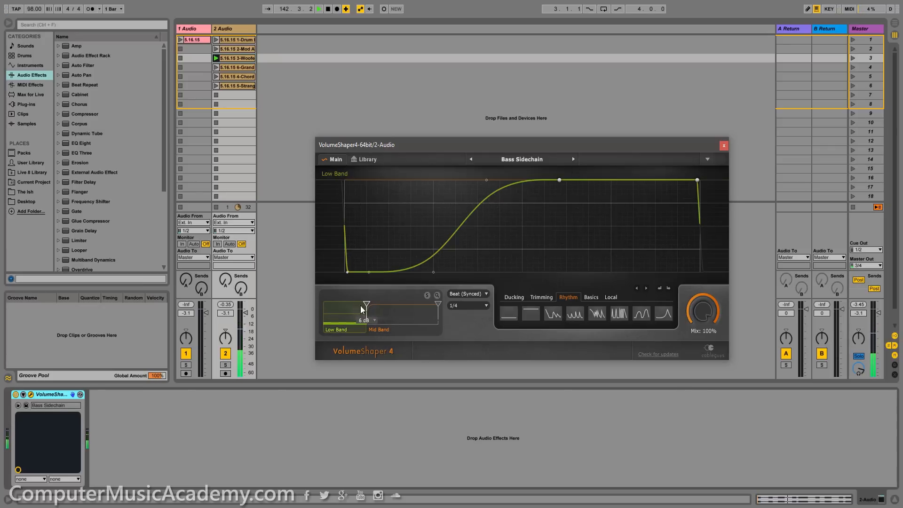
{"action": "left_click", "coordinate": [379, 329]}
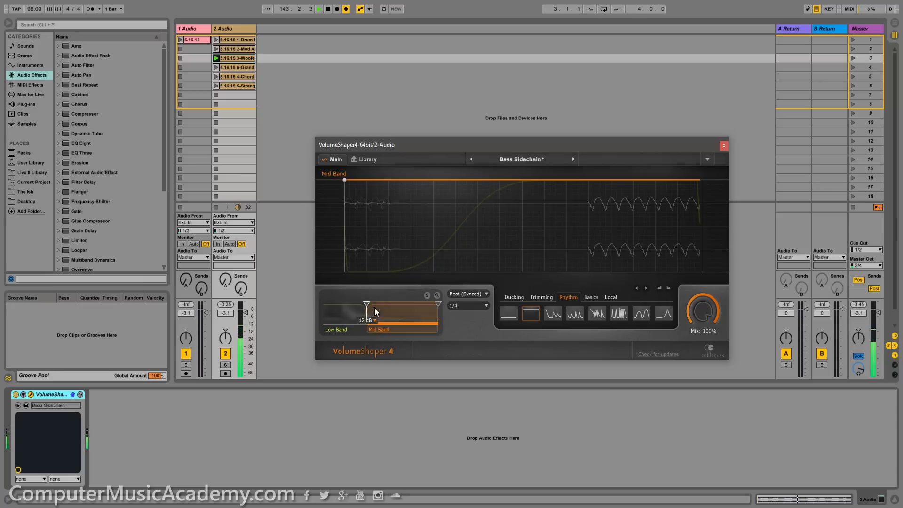
{"action": "left_click_drag", "start_coordinate": [375, 305], "coordinate": [366, 305]}
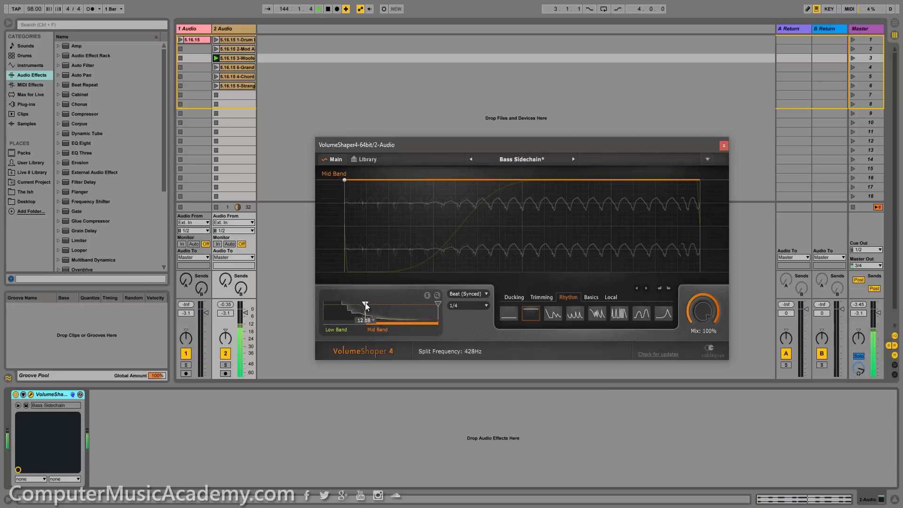
{"action": "left_click_drag", "start_coordinate": [364, 304], "coordinate": [360, 305]}
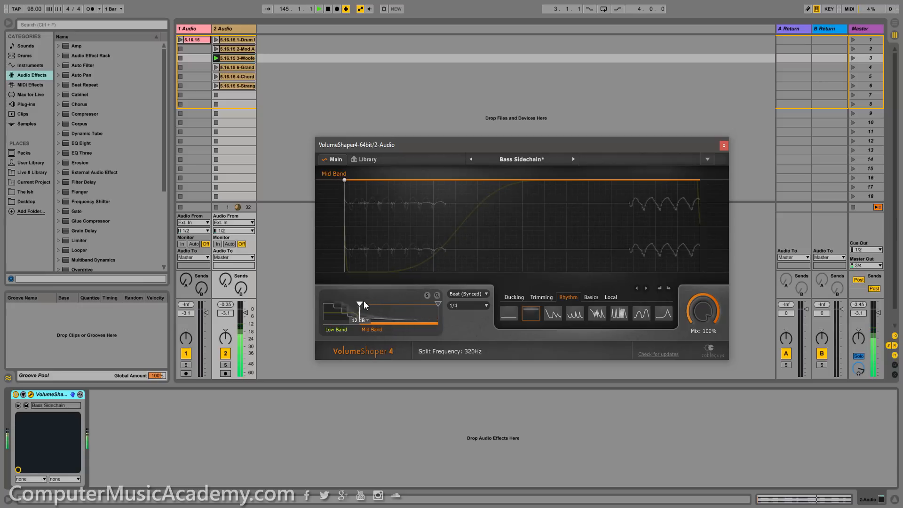
Give the mid band a trimming curve and the high band a choppy gated Rhythm shape.
{"action": "left_click", "coordinate": [540, 296]}
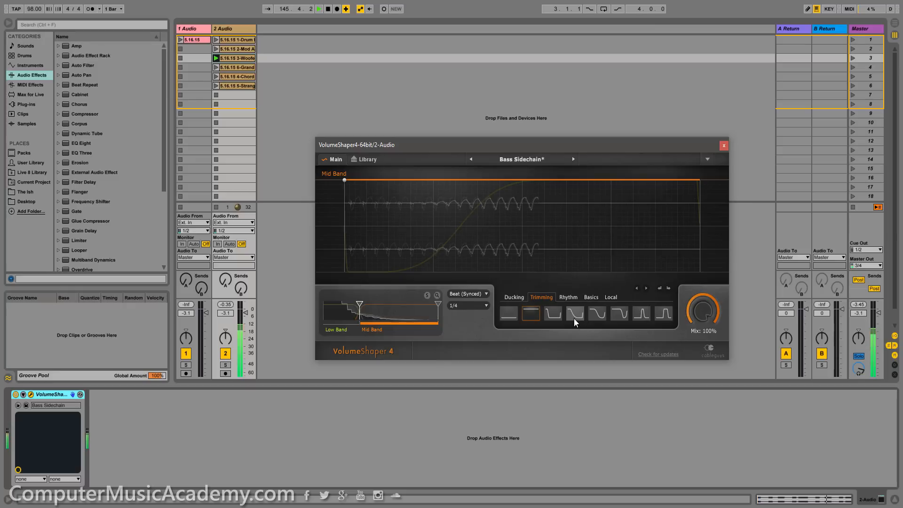
{"action": "left_click", "coordinate": [599, 313]}
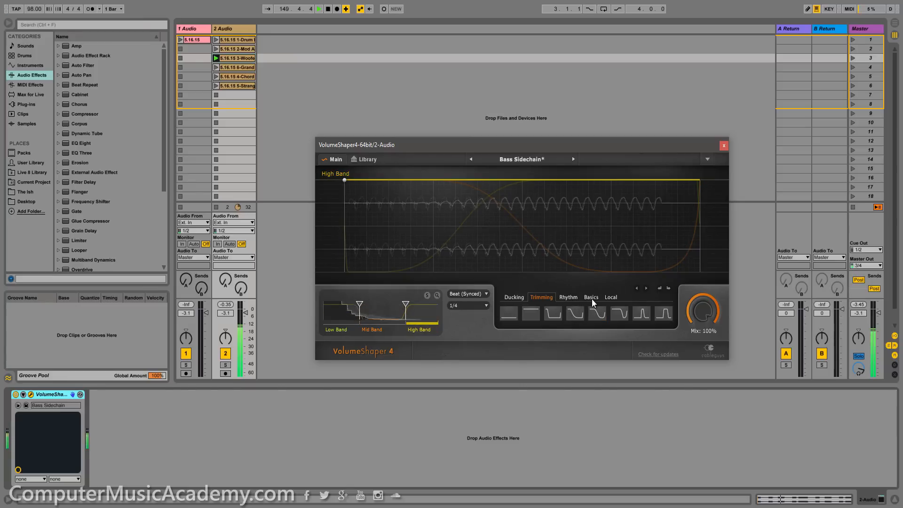
{"action": "left_click", "coordinate": [568, 296]}
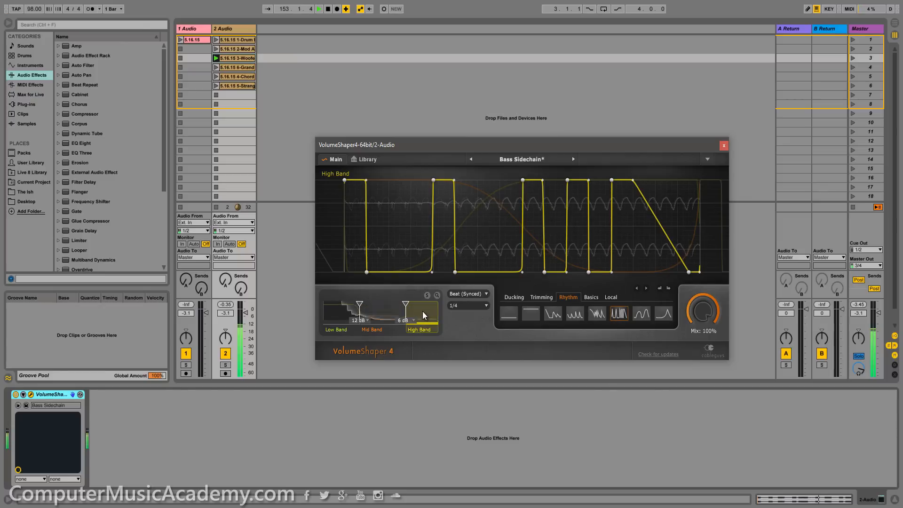
{"action": "left_click", "coordinate": [371, 314]}
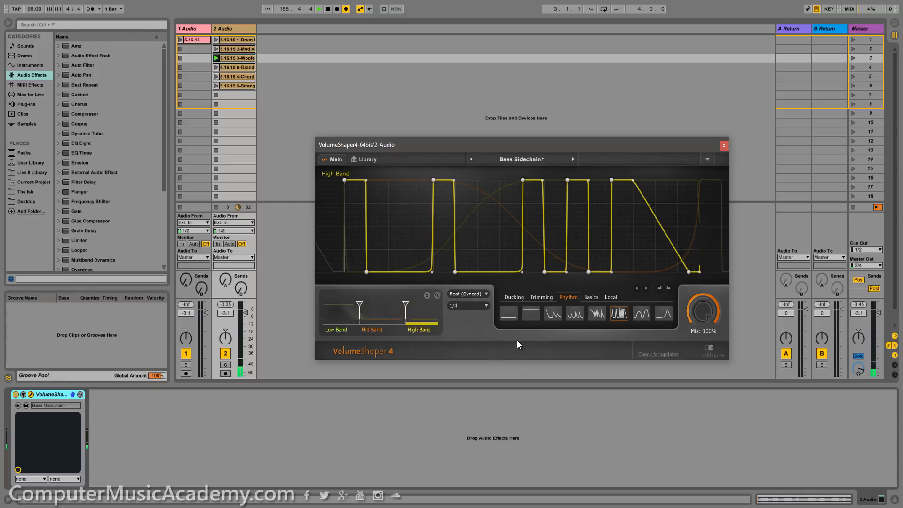
Duplicate track 2 as track 3, launch its first clip and load the Retriggered 1-Shot preset.
{"action": "left_click", "coordinate": [232, 29]}
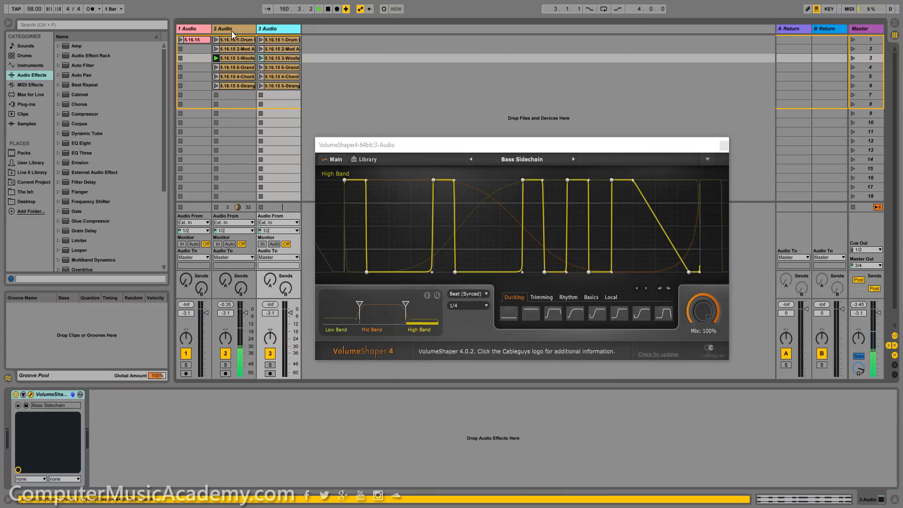
{"action": "left_click", "coordinate": [279, 28]}
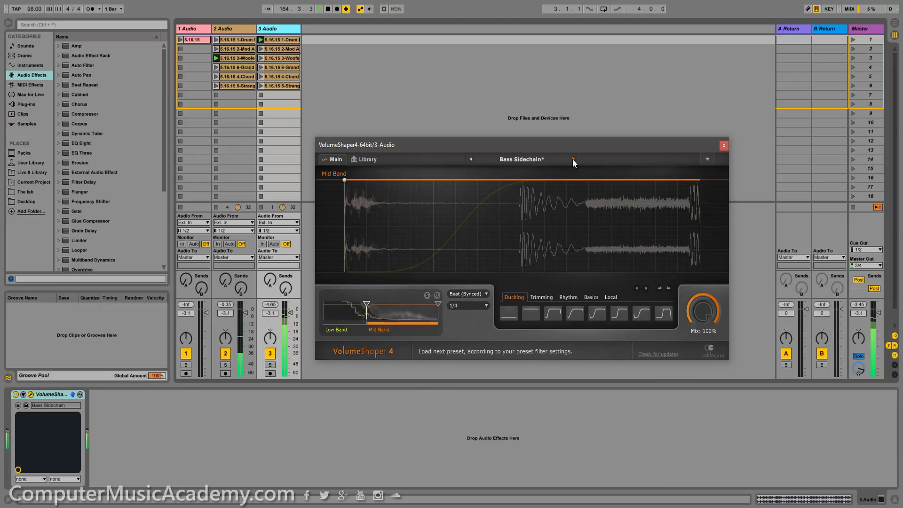
{"action": "left_click", "coordinate": [572, 159]}
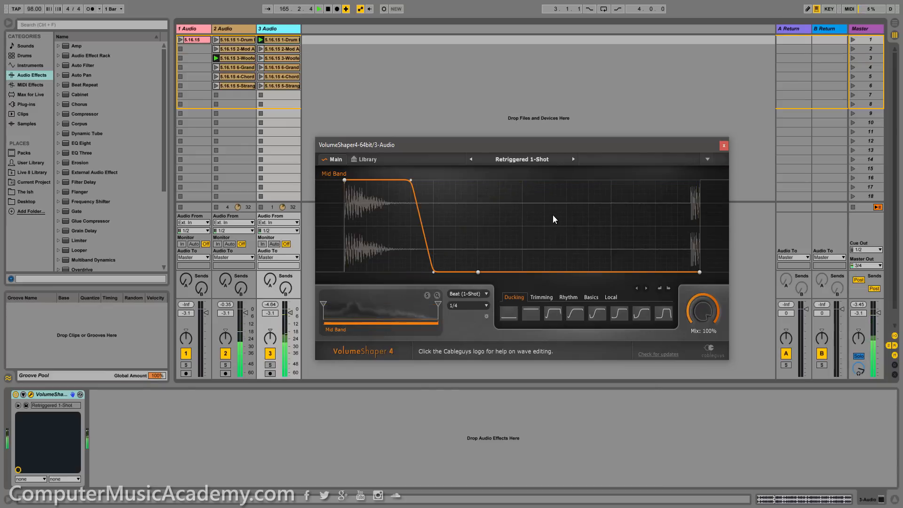
Reshape the mid band through Ducking and Rhythm curves, ending on a Basics triangle shape.
{"action": "left_click", "coordinate": [551, 313]}
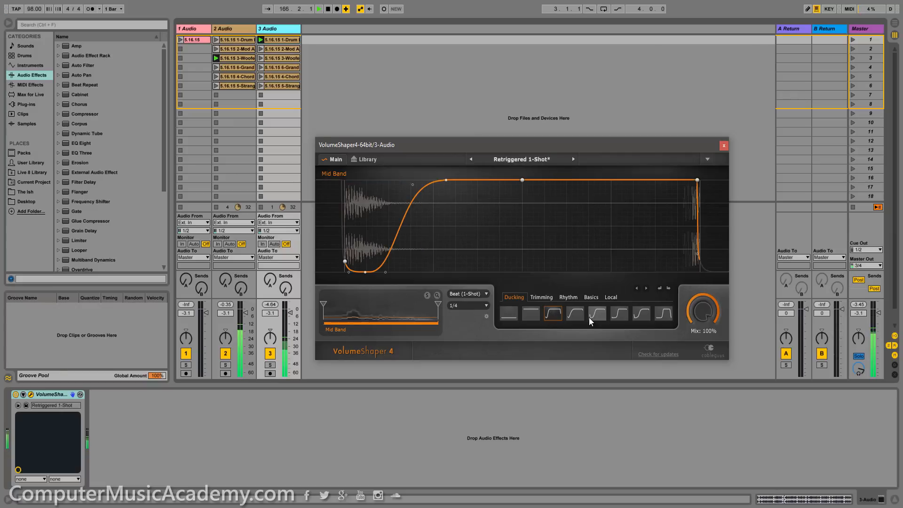
{"action": "left_click", "coordinate": [641, 313]}
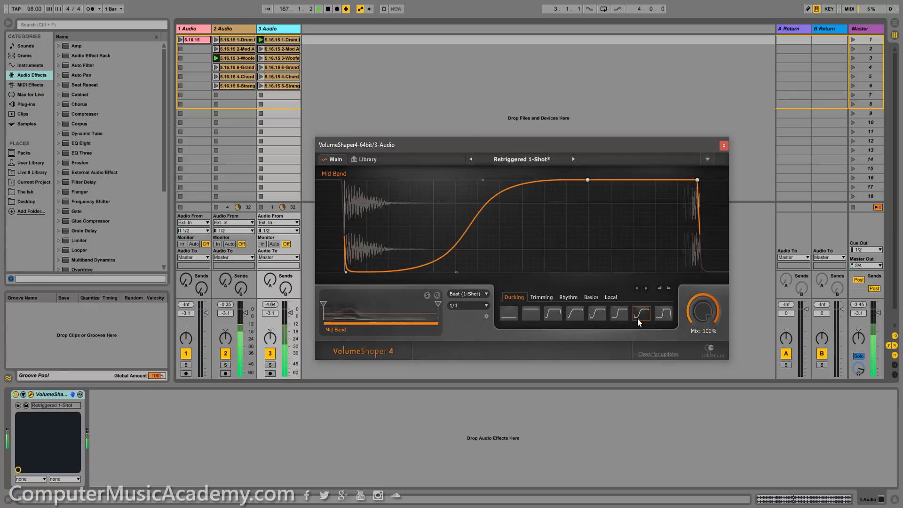
{"action": "left_click", "coordinate": [567, 296]}
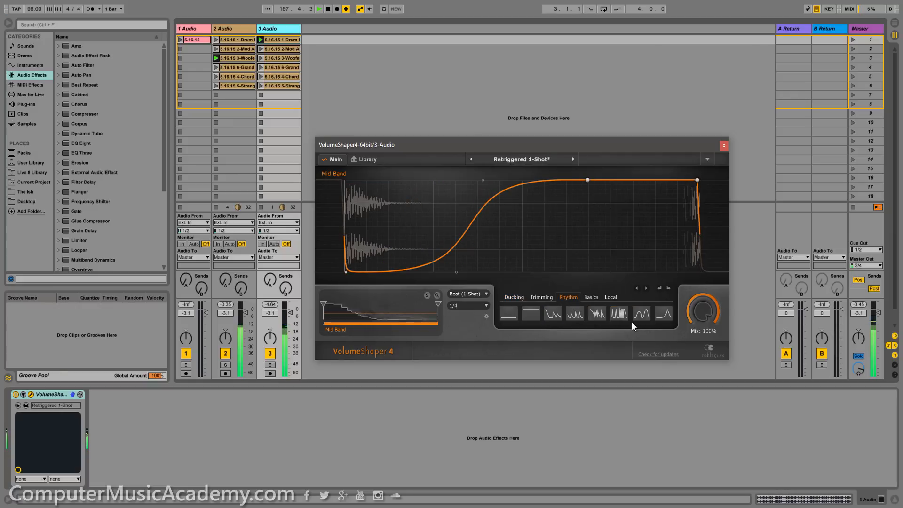
{"action": "left_click", "coordinate": [640, 313]}
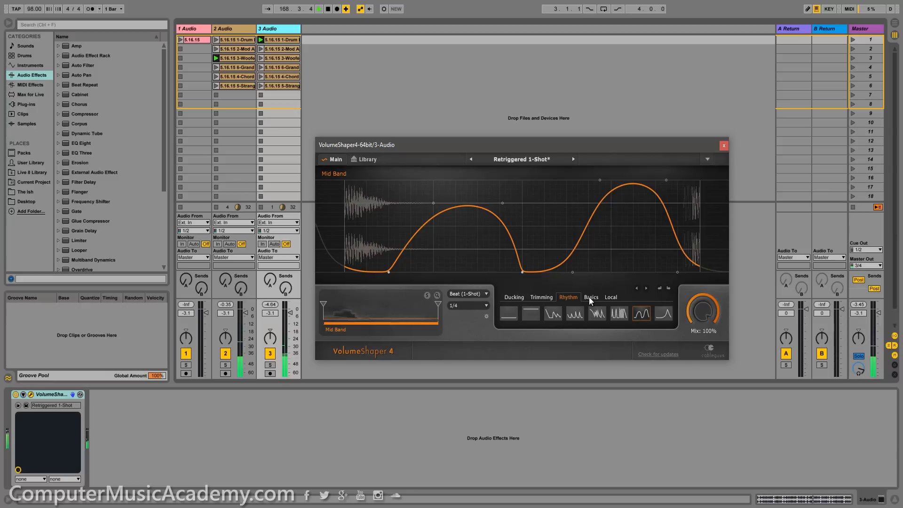
{"action": "left_click", "coordinate": [591, 297]}
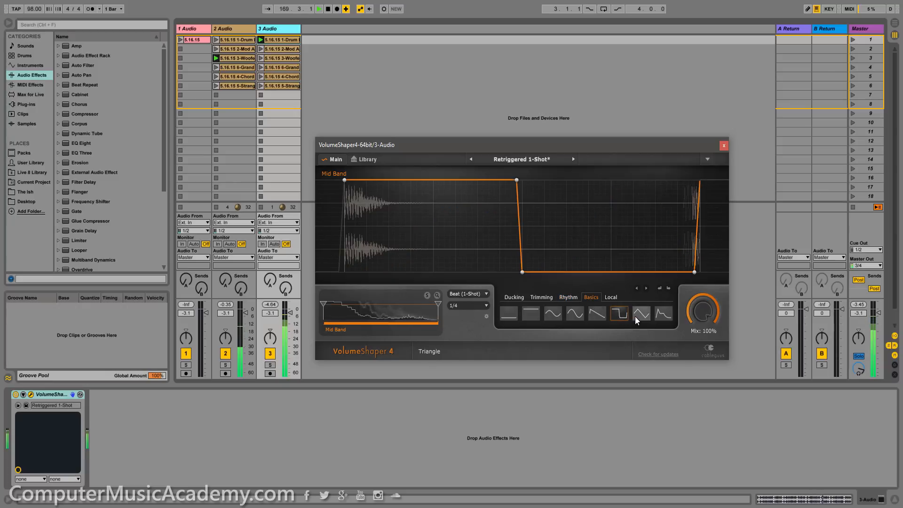
{"action": "left_click", "coordinate": [640, 314]}
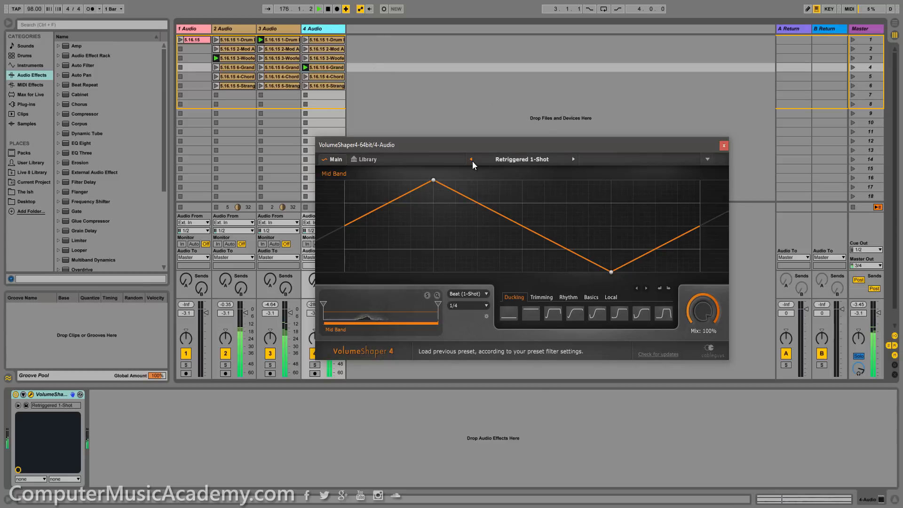
Step the presets to Stop and go on the new track and choose a Beat Loop Length for its pattern.
{"action": "left_click", "coordinate": [572, 159]}
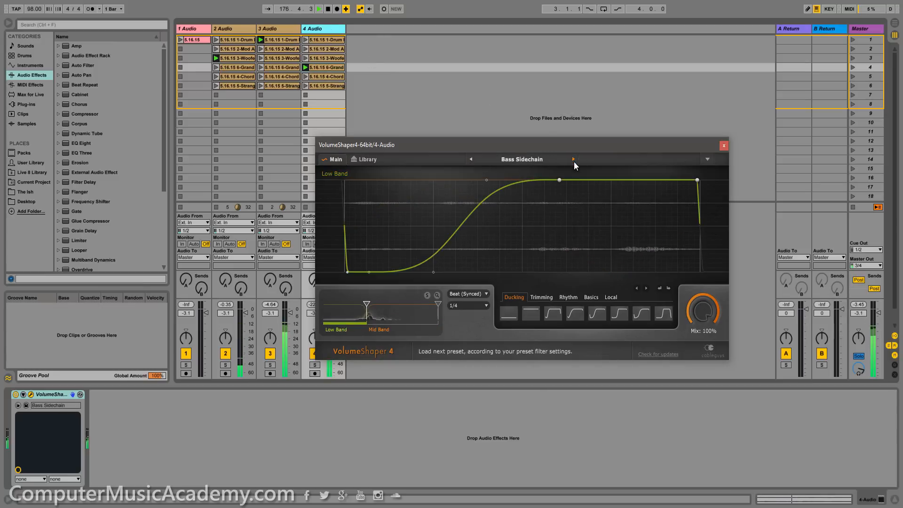
{"action": "left_click", "coordinate": [573, 159]}
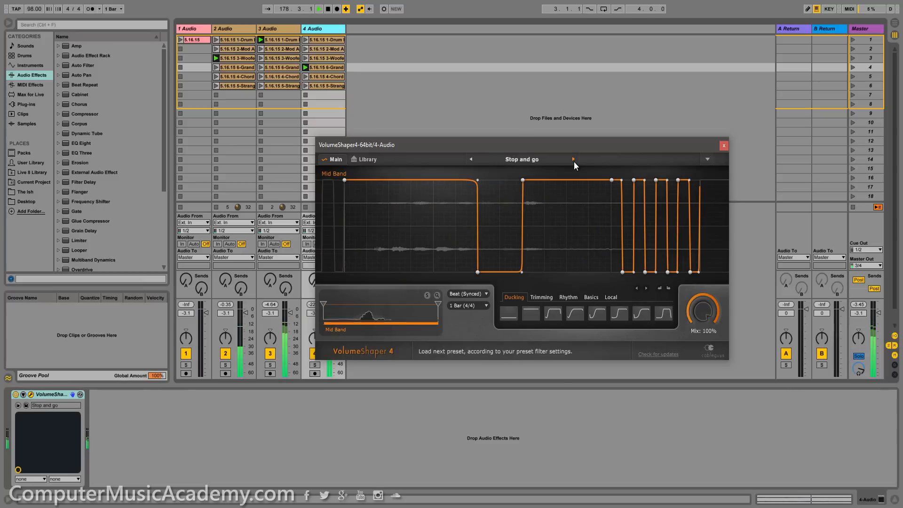
{"action": "left_click", "coordinate": [466, 305]}
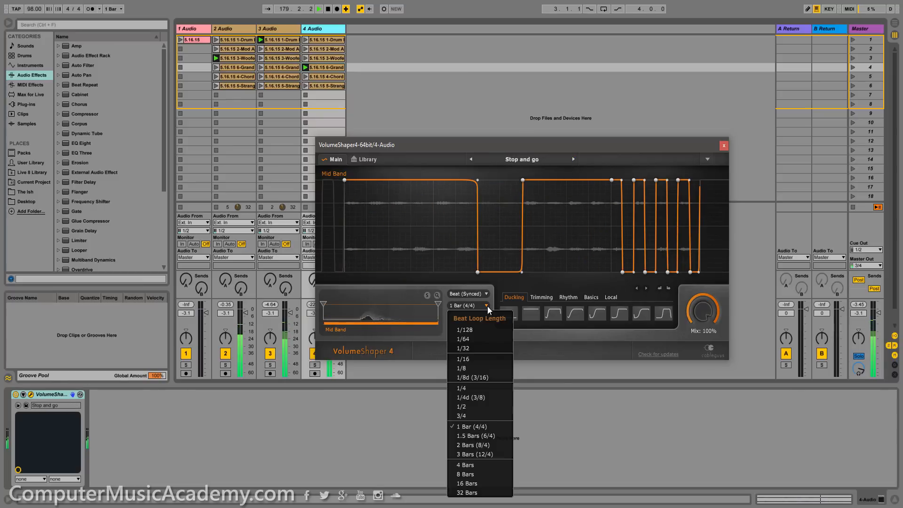
{"action": "left_click", "coordinate": [461, 387]}
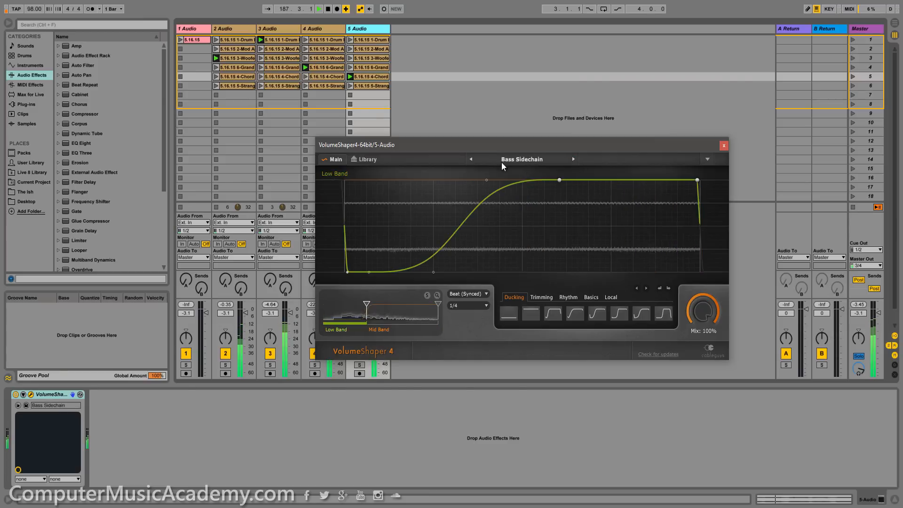
Load Morphing Sines on 5-Audio's VolumeShaper and pick a Hertz (Retrig.) timing mode.
{"action": "left_click", "coordinate": [572, 159]}
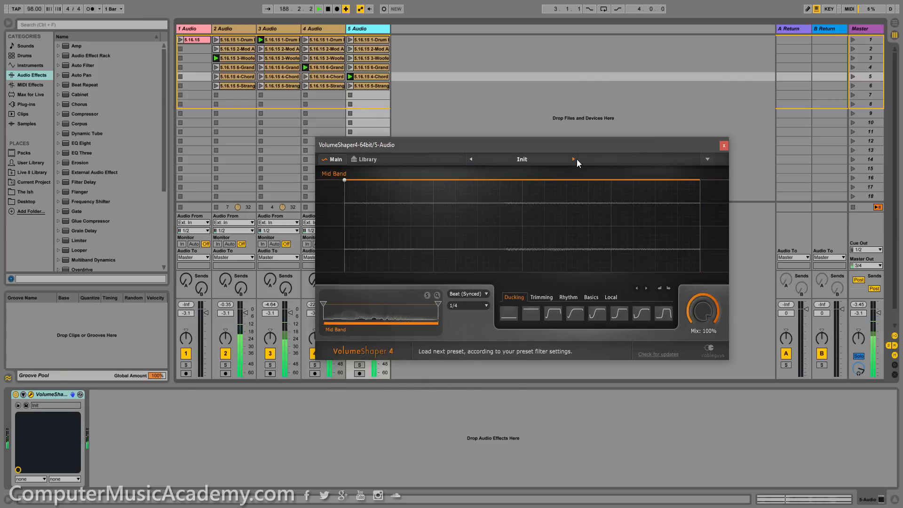
{"action": "left_click", "coordinate": [573, 160]}
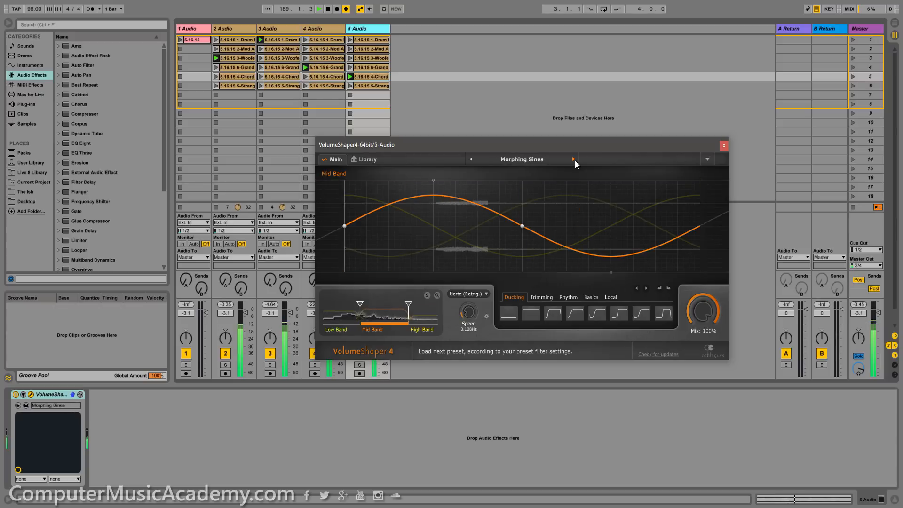
{"action": "left_click", "coordinate": [466, 293]}
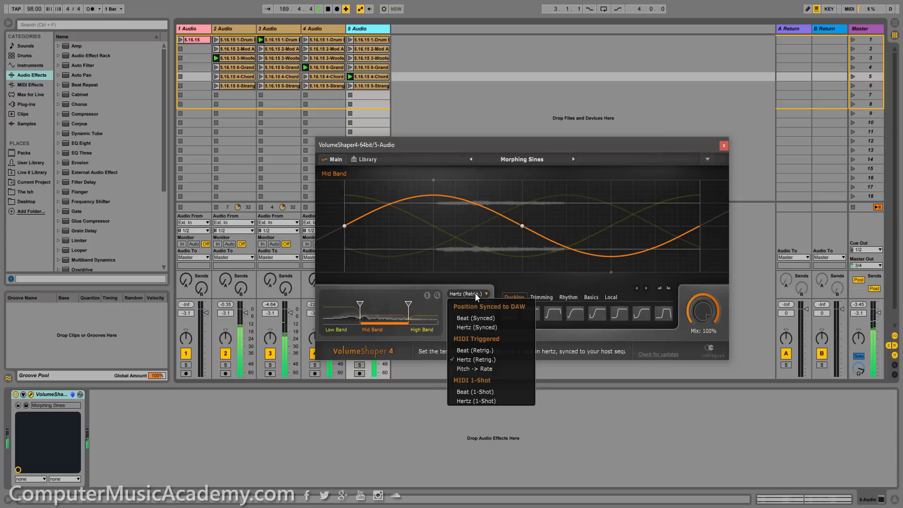
{"action": "left_click", "coordinate": [476, 359]}
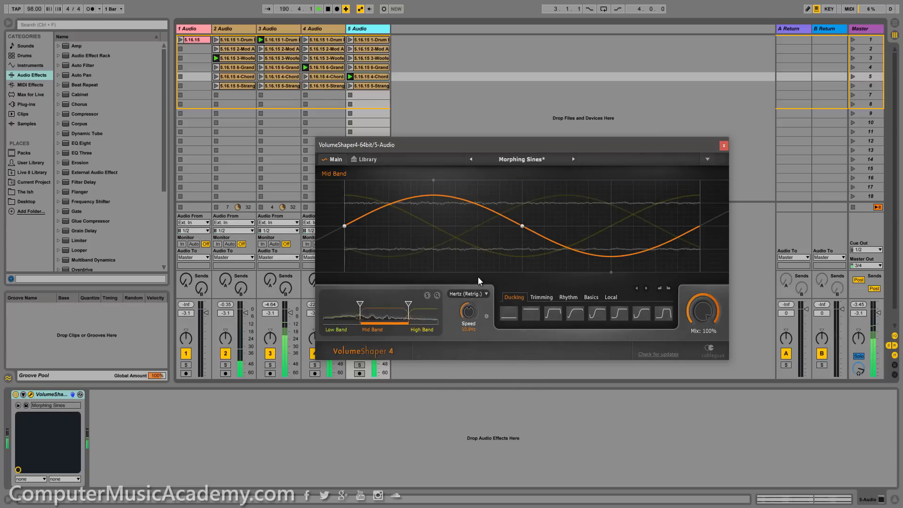